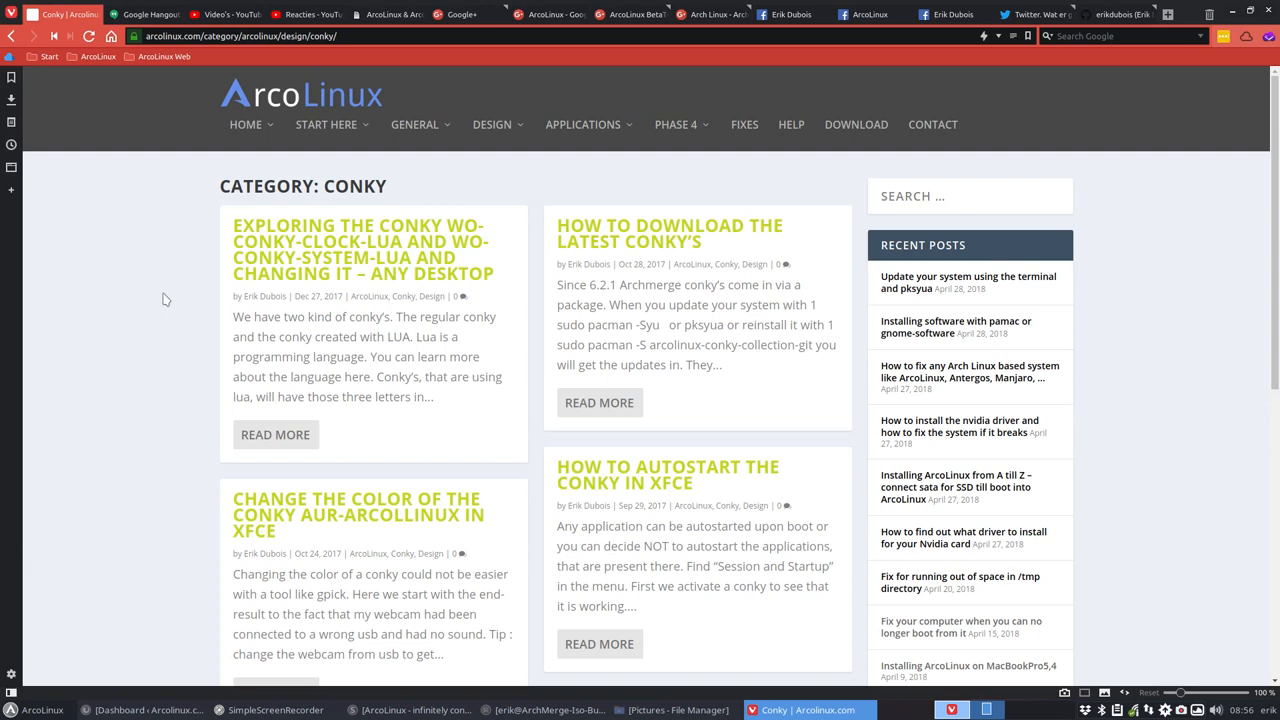
mouse_move(458, 168)
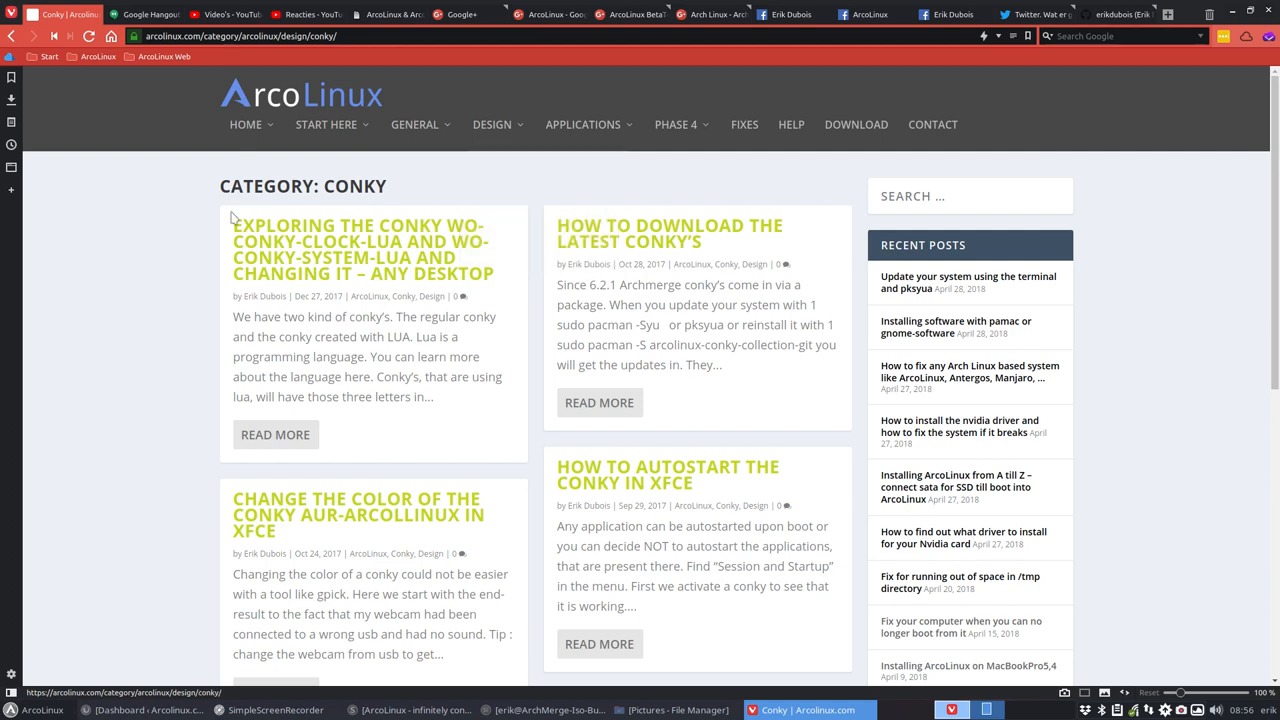
mouse_move(1128, 28)
text(erikdubo)
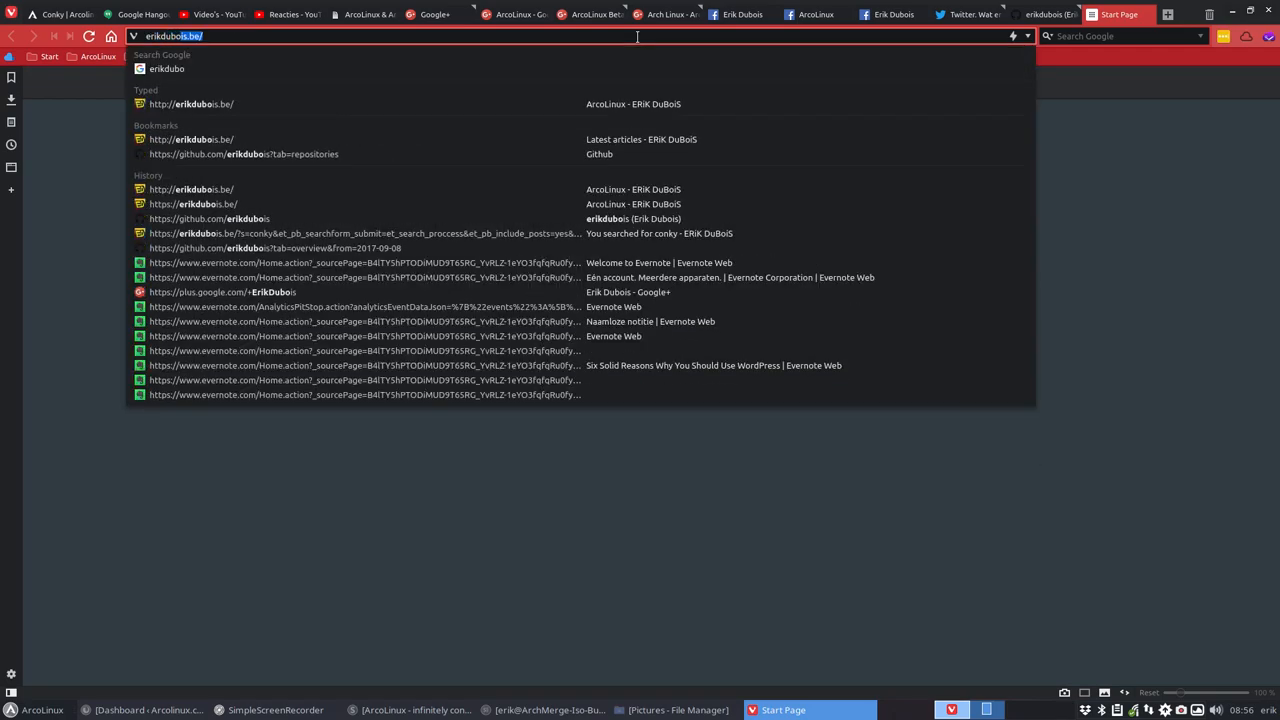
- Load erikdubois.be and go to the Linux > Aureola category page
key(Return)
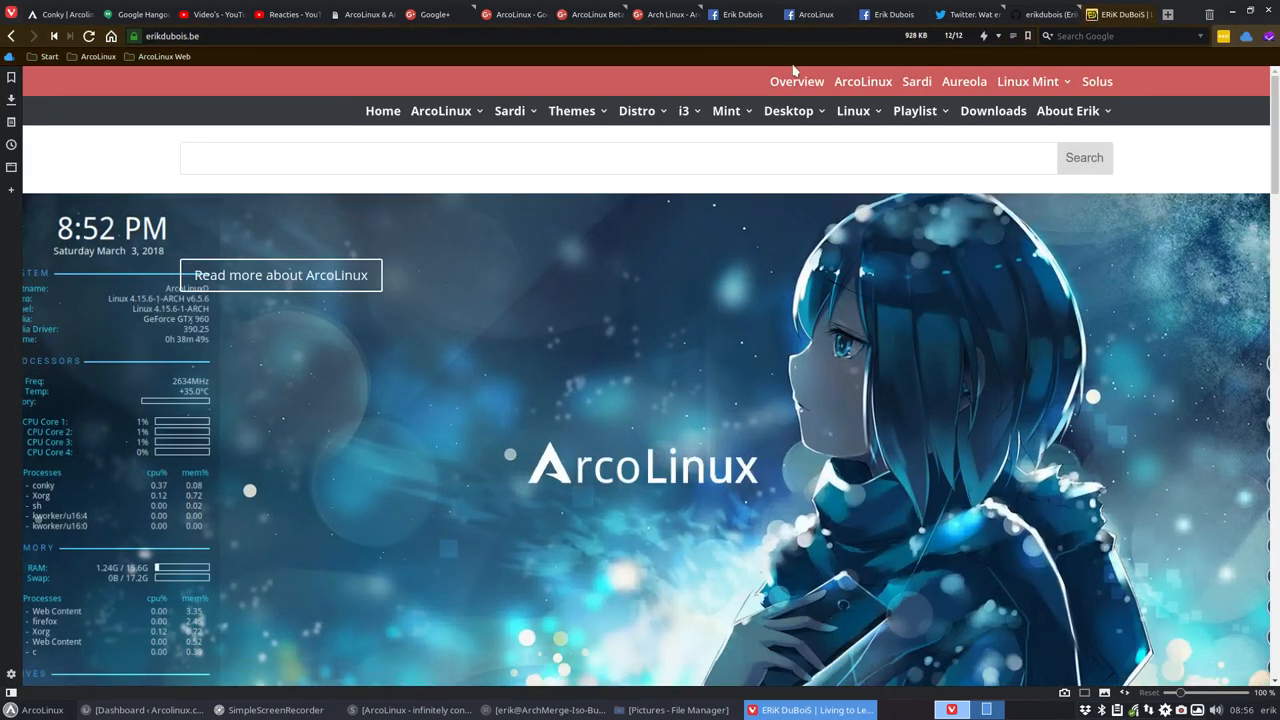
click(788, 110)
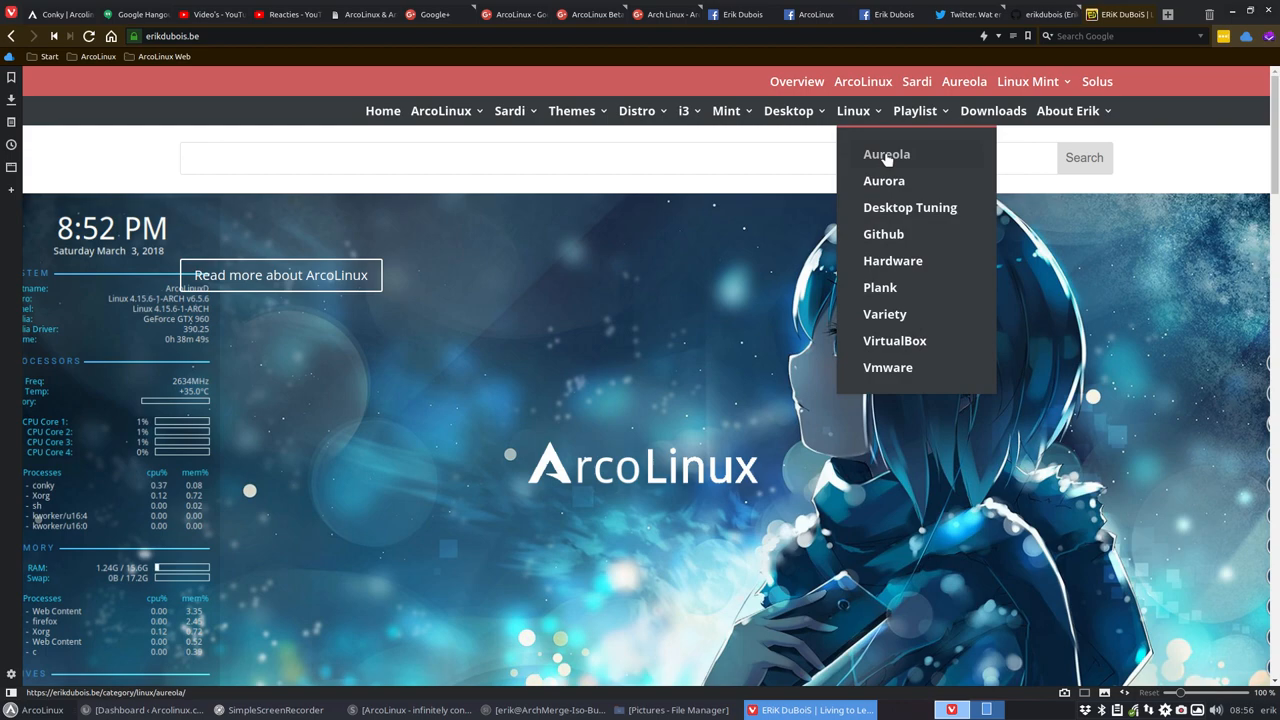
click(886, 154)
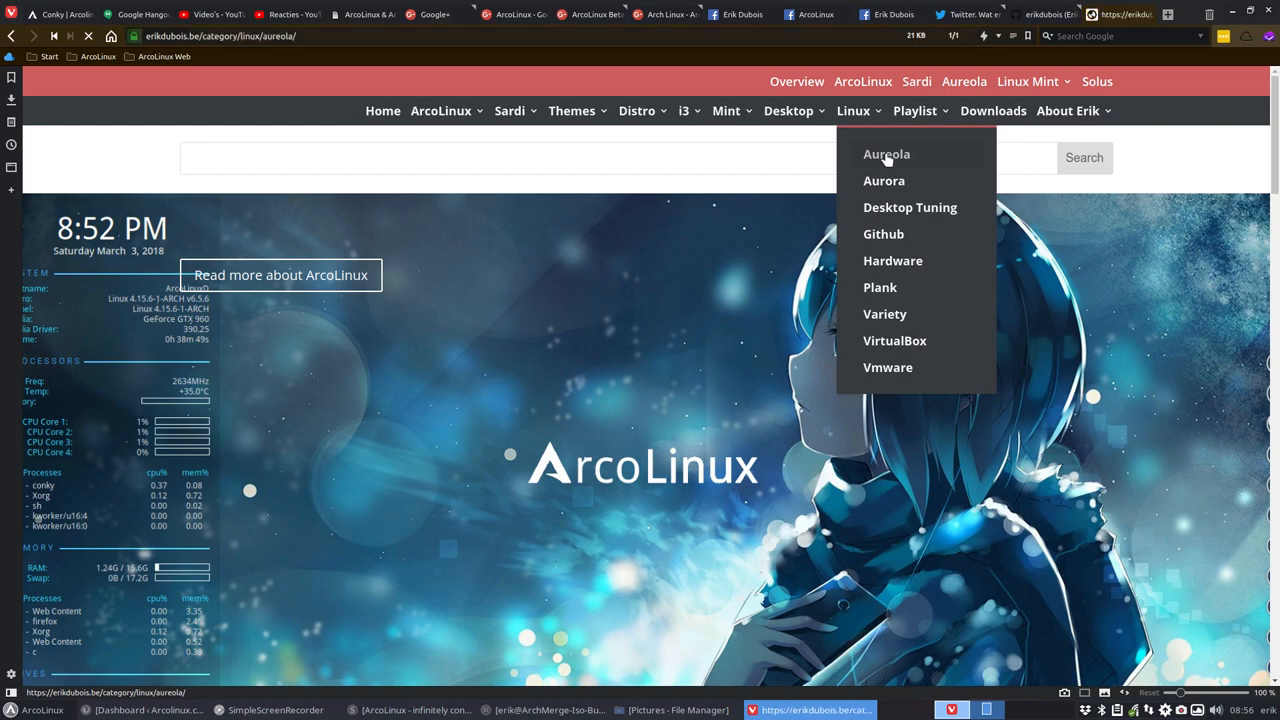
click(886, 154)
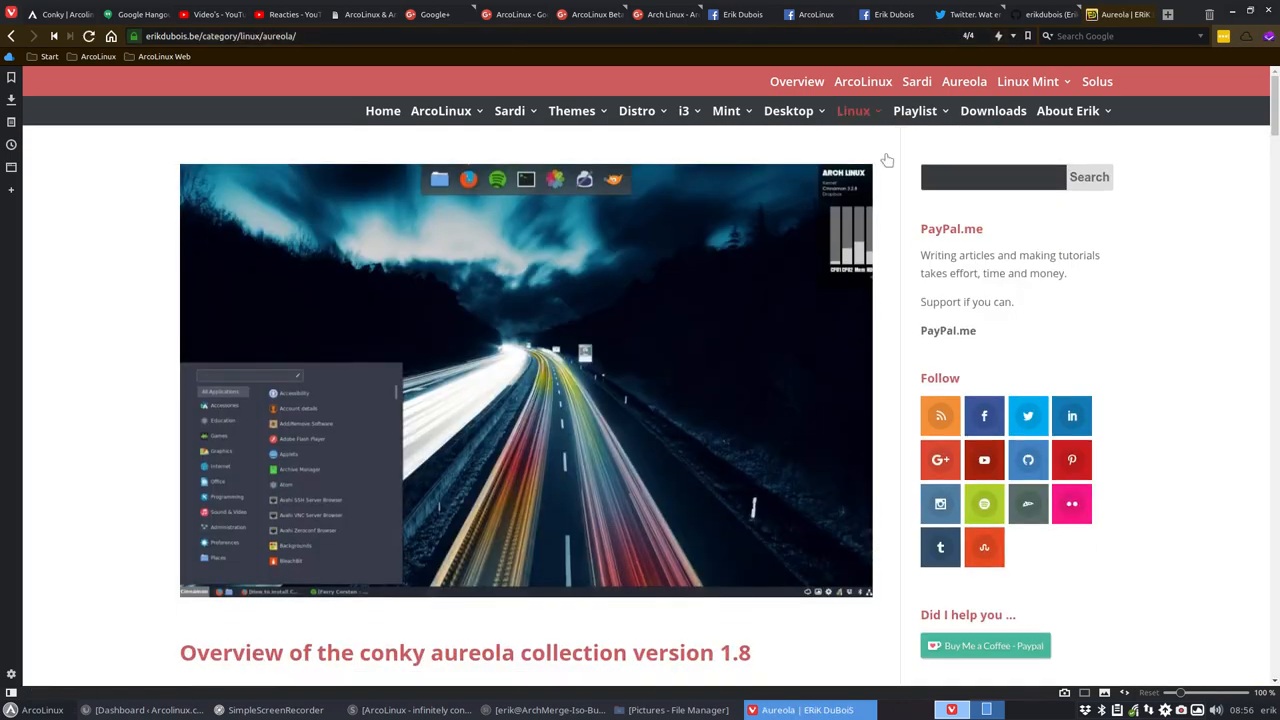
- Scroll down through the Aureola conky posts for versions 1.8, 1.7 and Phantom
scroll(down, 3)
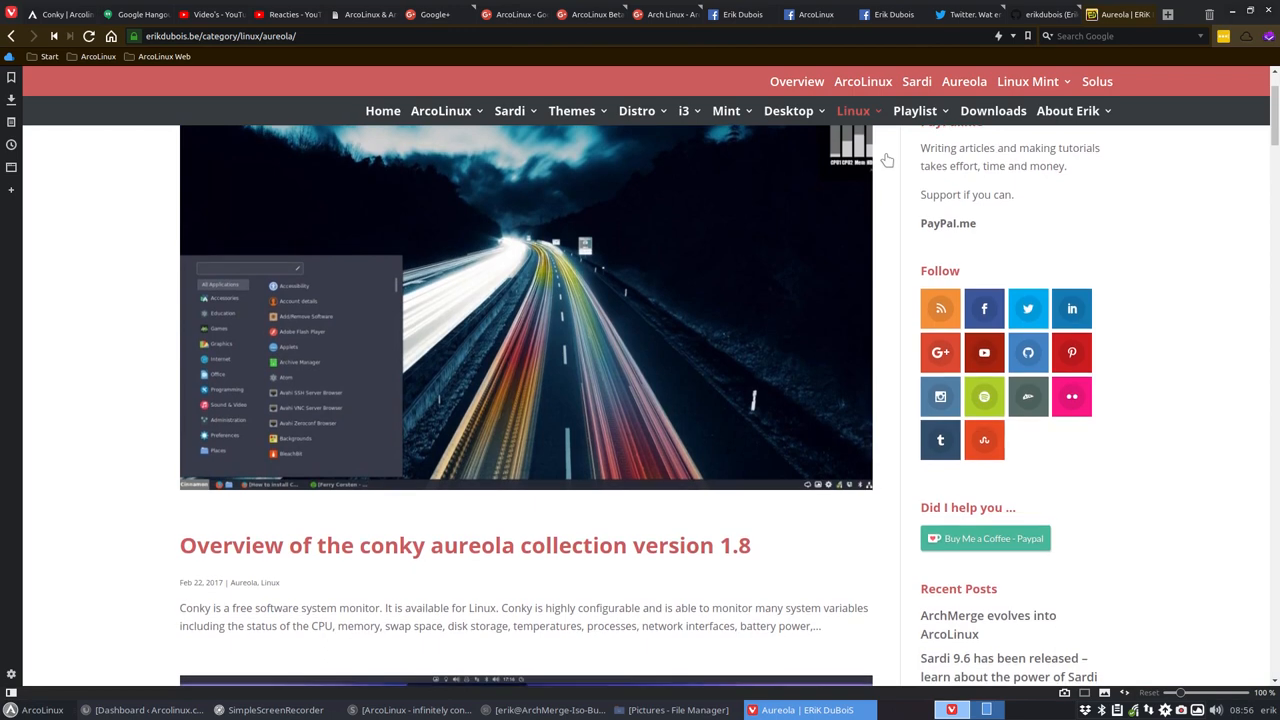
scroll(down, 3)
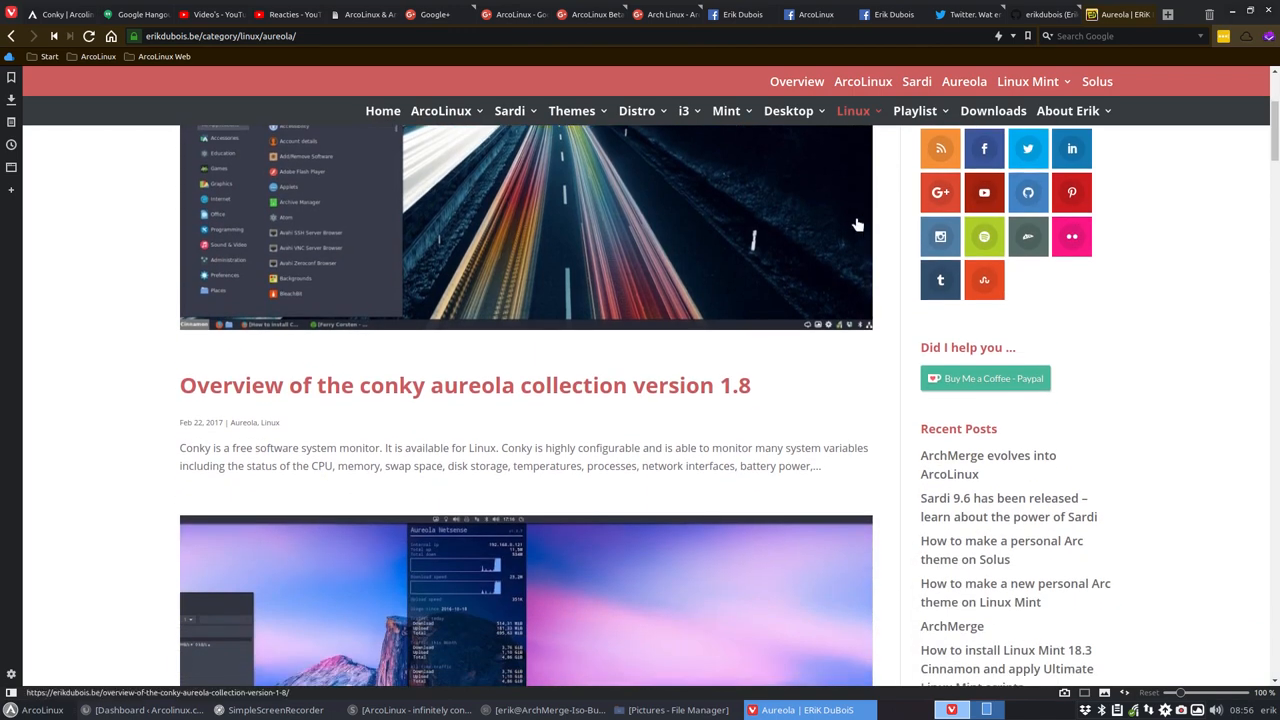
scroll(down, 3)
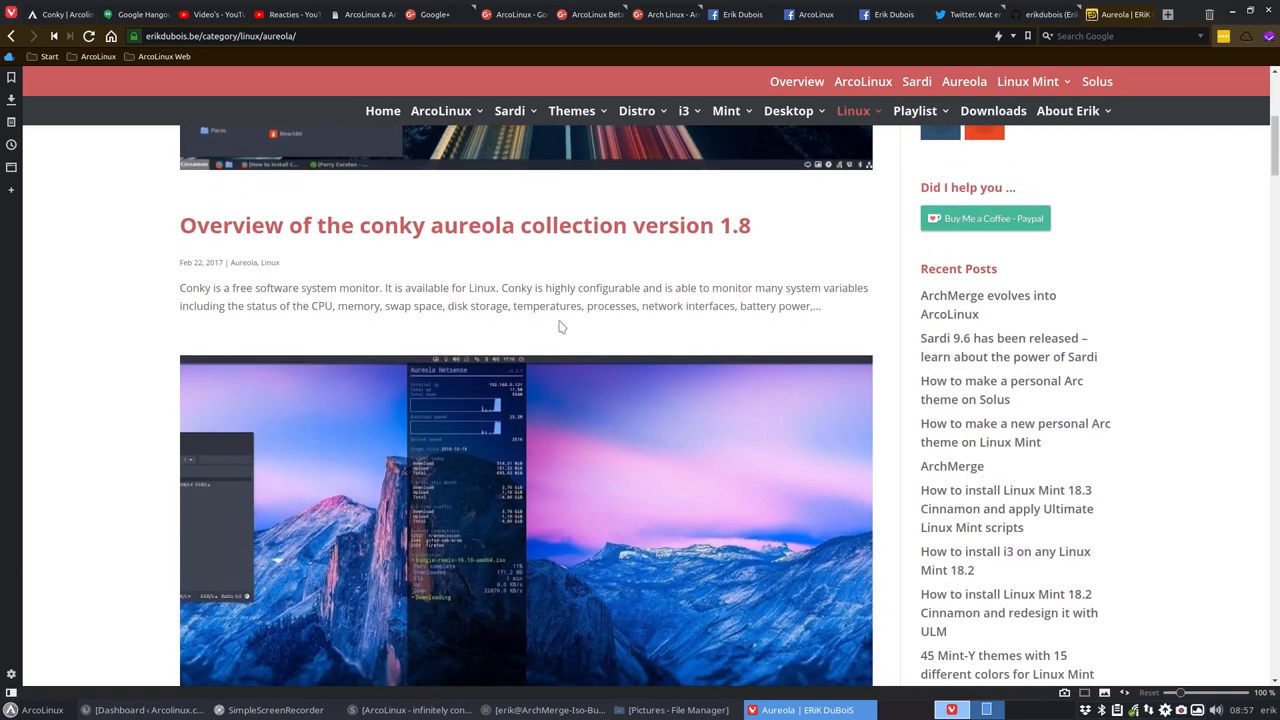
scroll(down, 3)
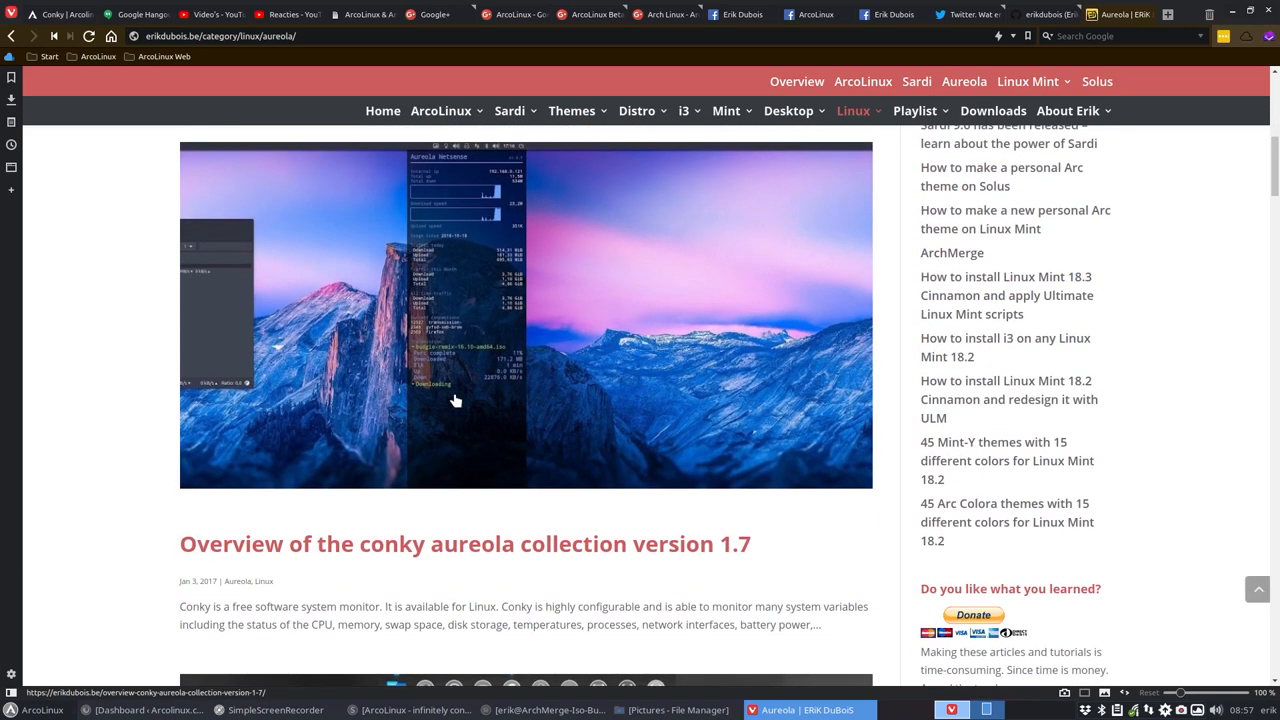
scroll(down, 3)
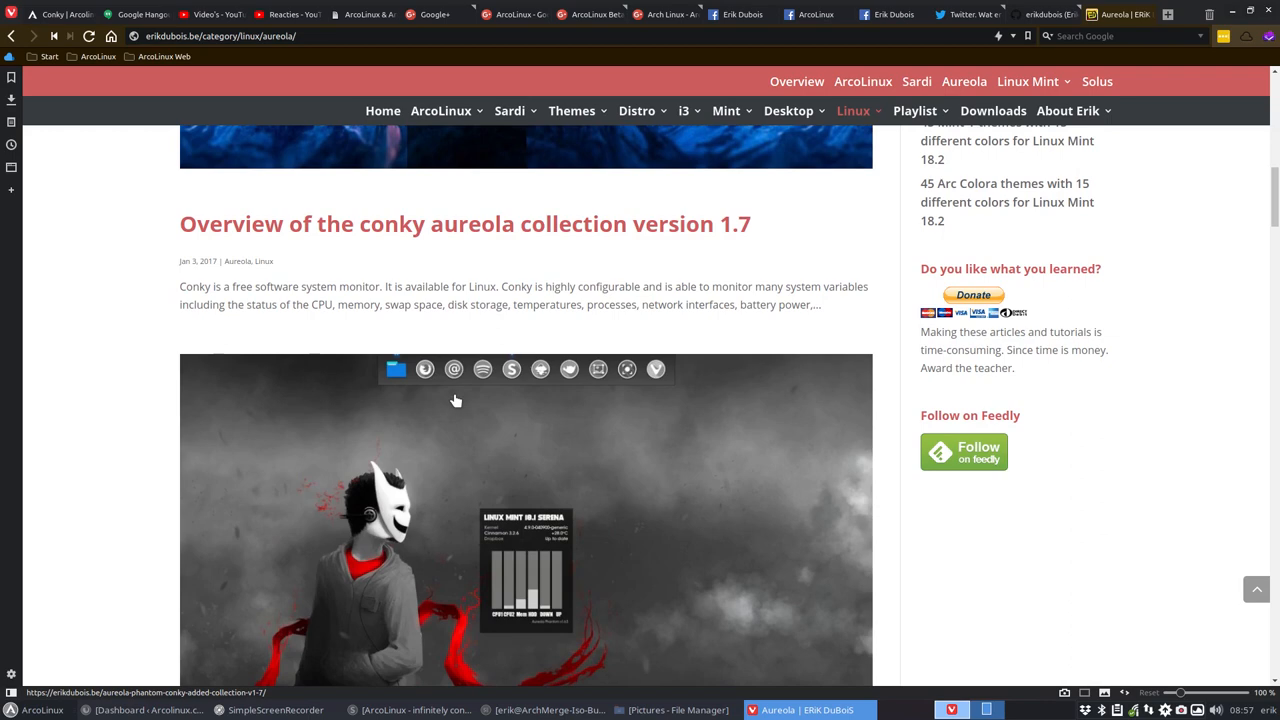
scroll(down, 3)
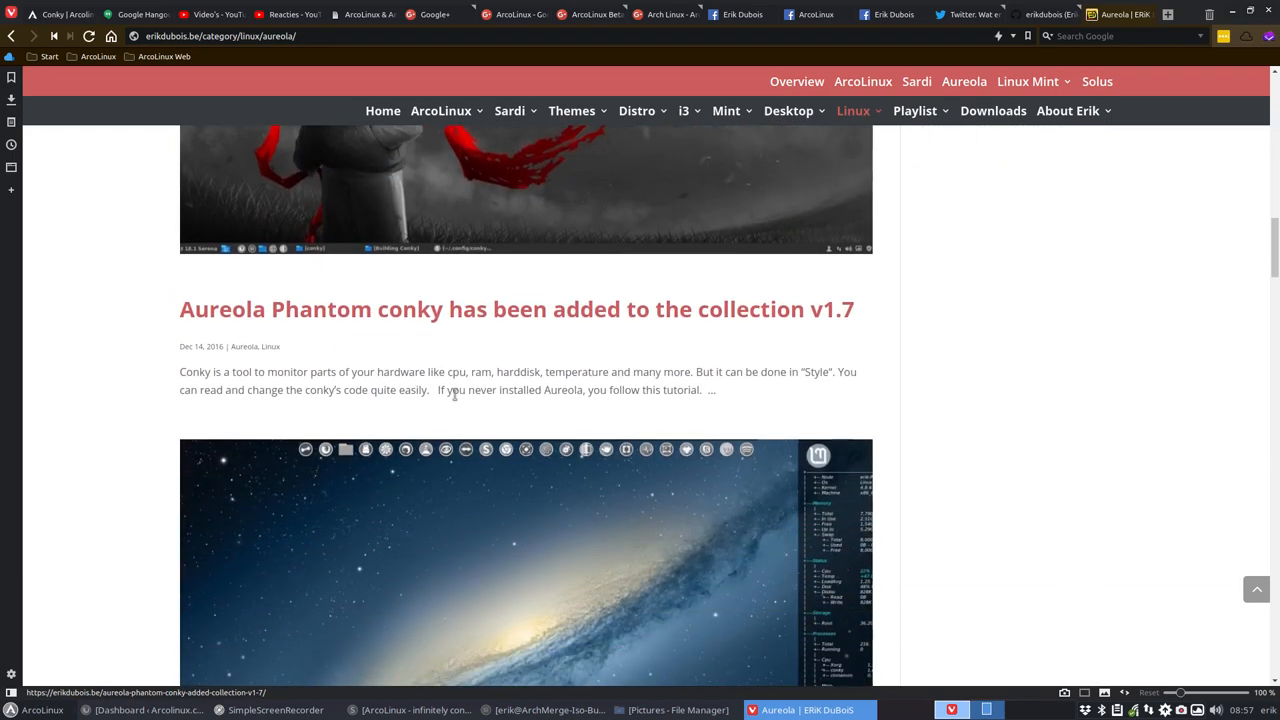
scroll(down, 3)
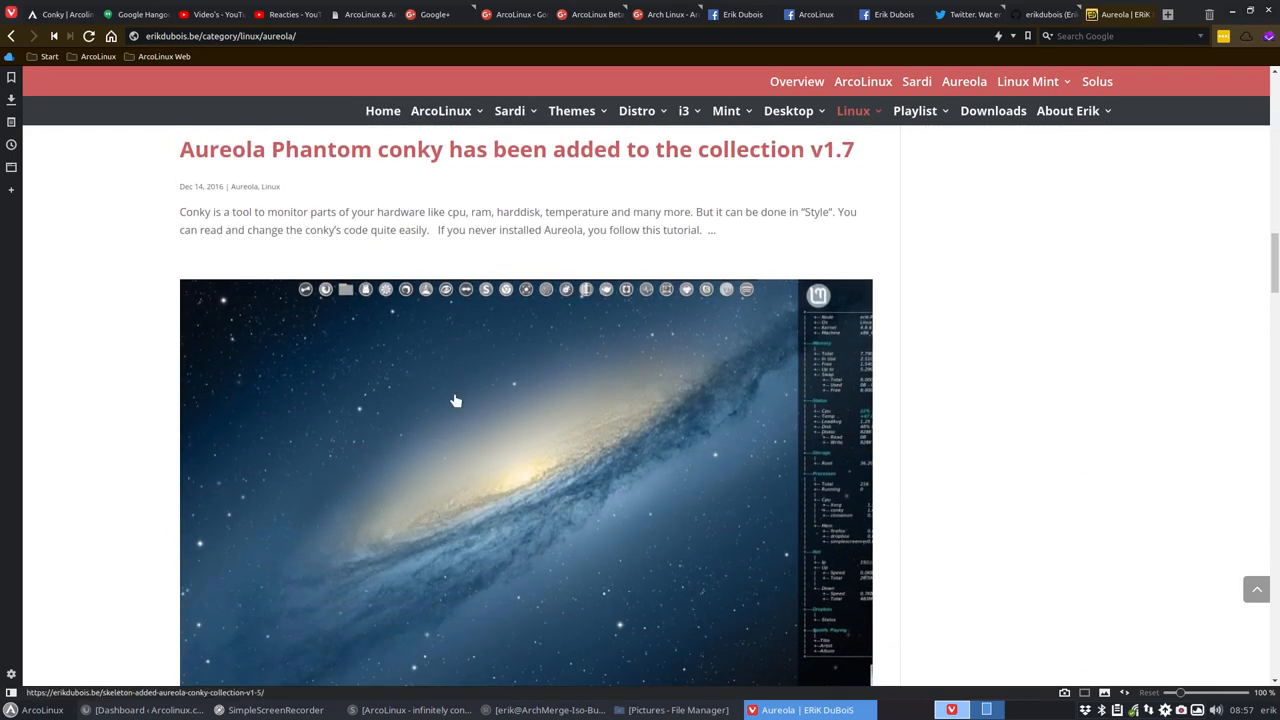
mouse_move(56, 14)
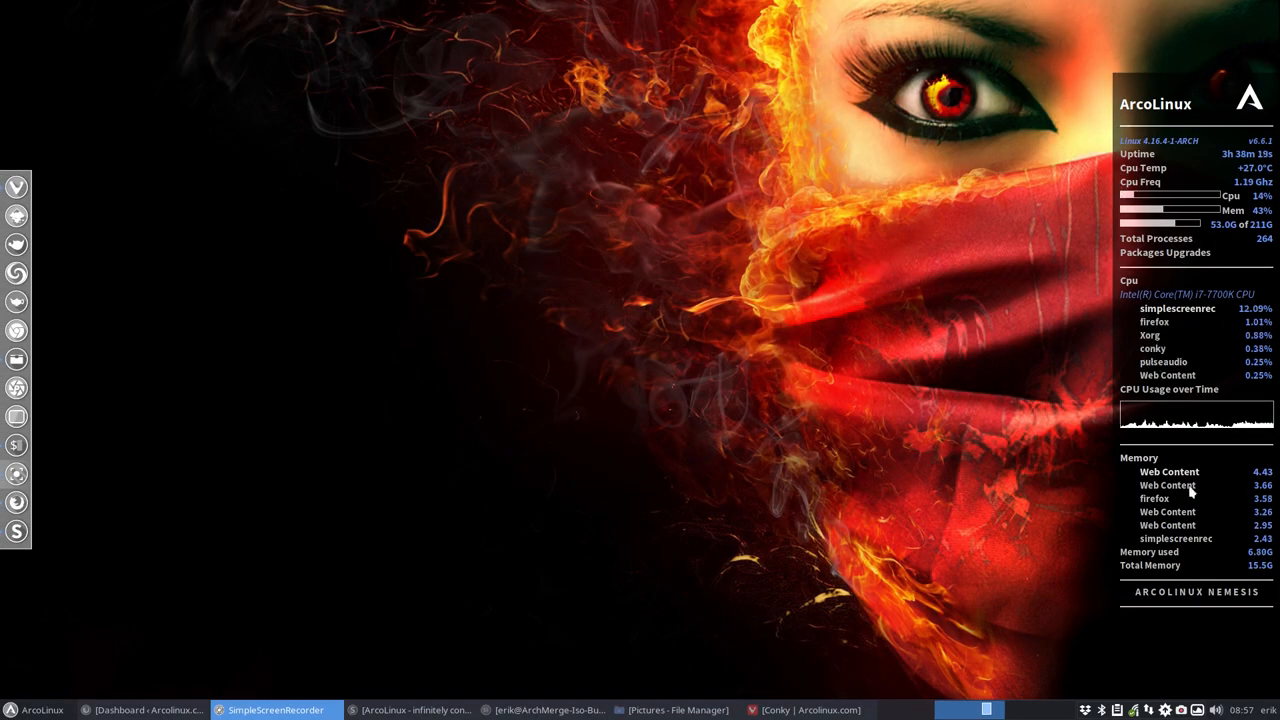
mouse_move(1202, 602)
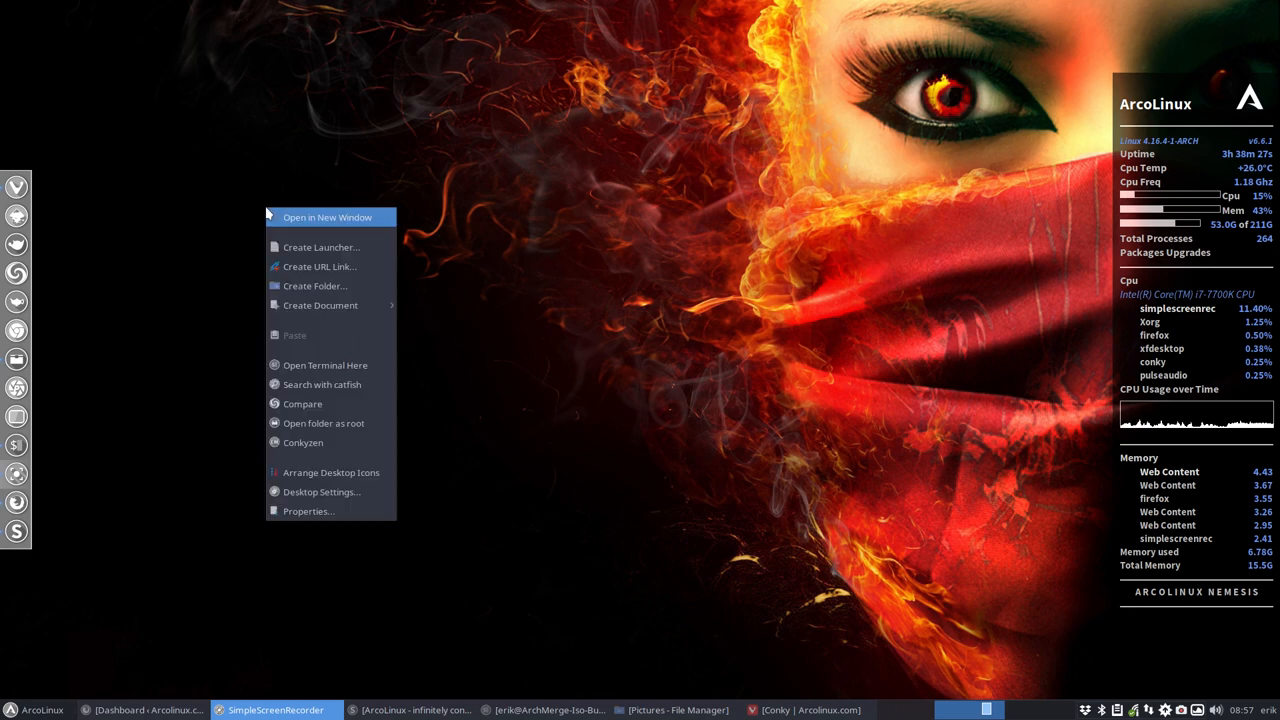
- Show the ~/.config/conky folder in Thunar with no files selected
click(328, 216)
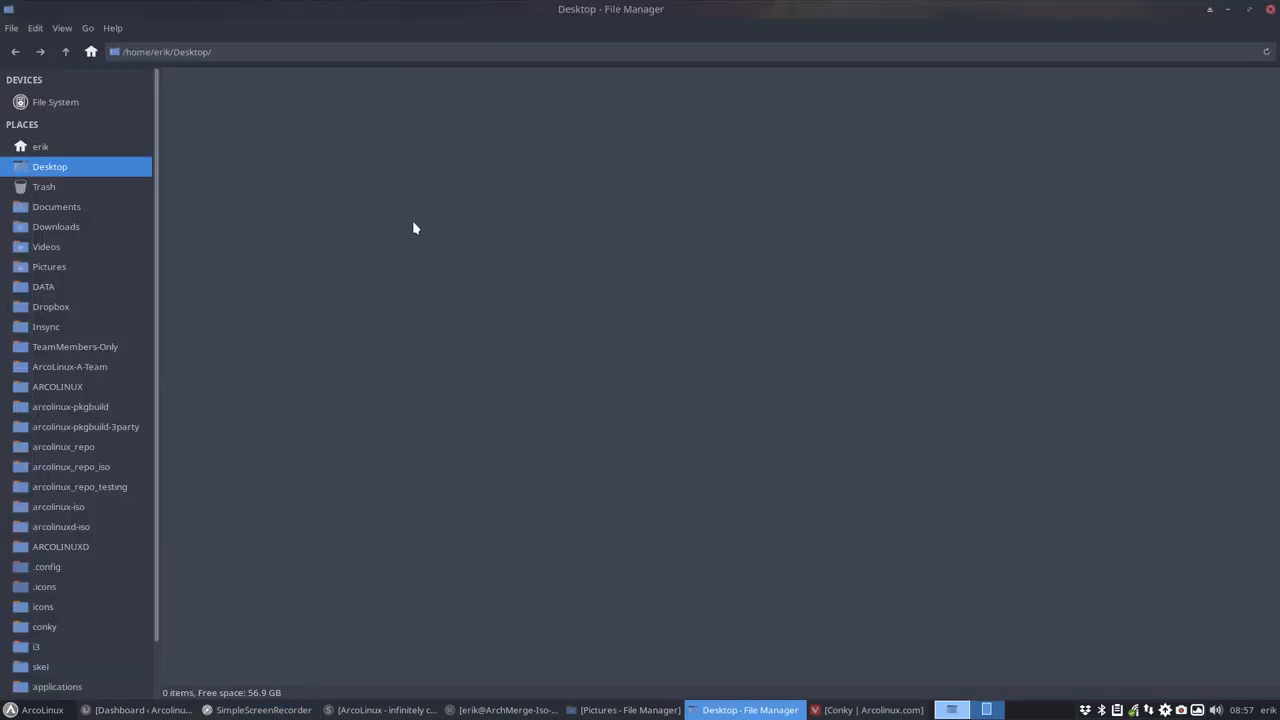
click(40, 146)
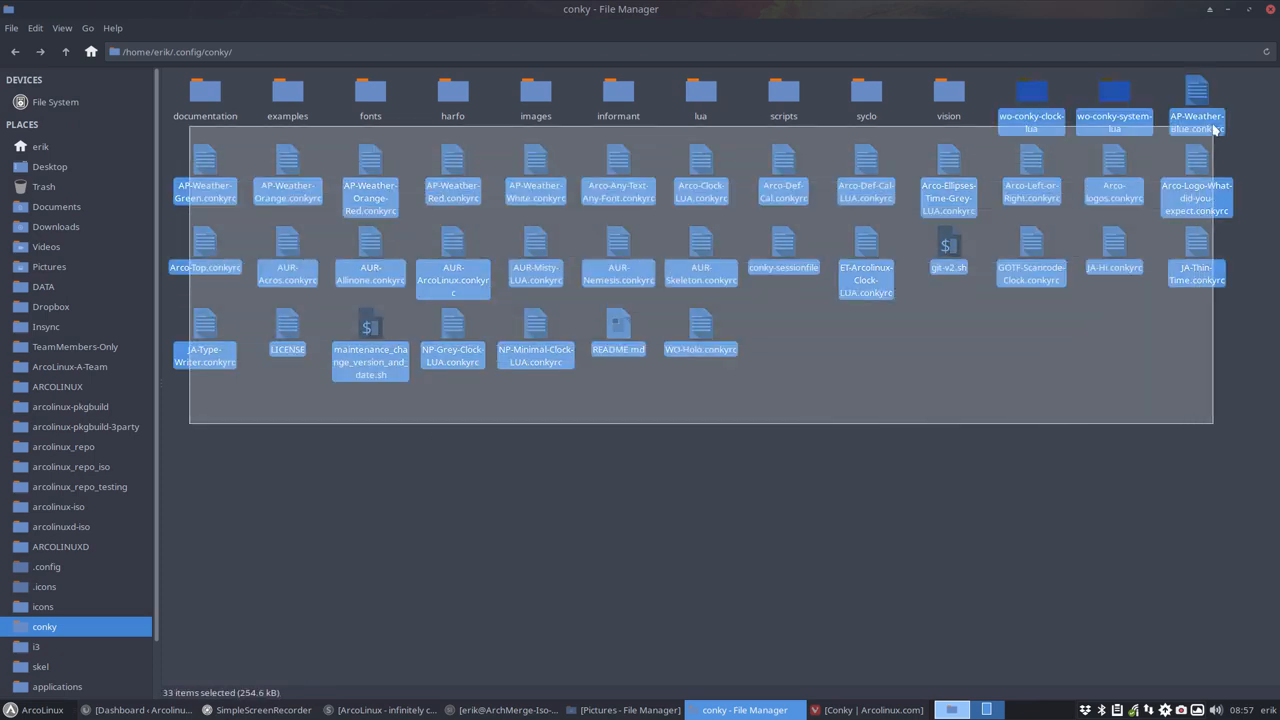
click(864, 376)
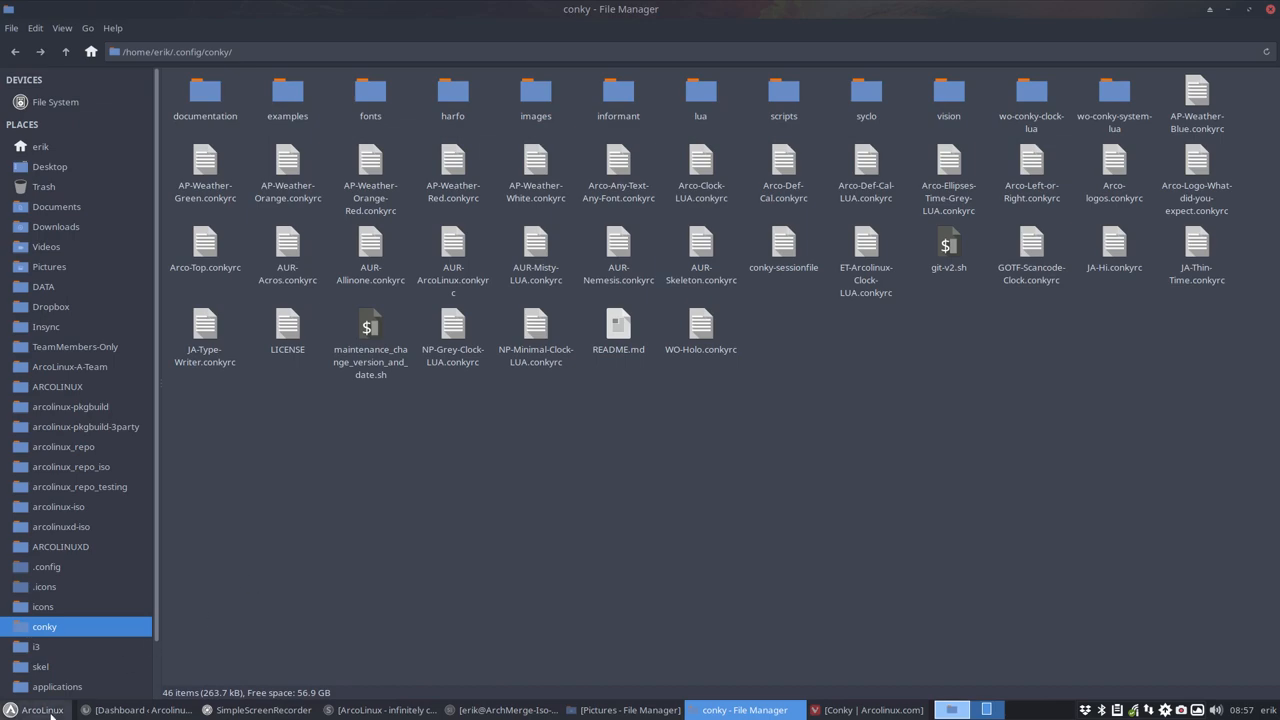
mouse_move(1192, 12)
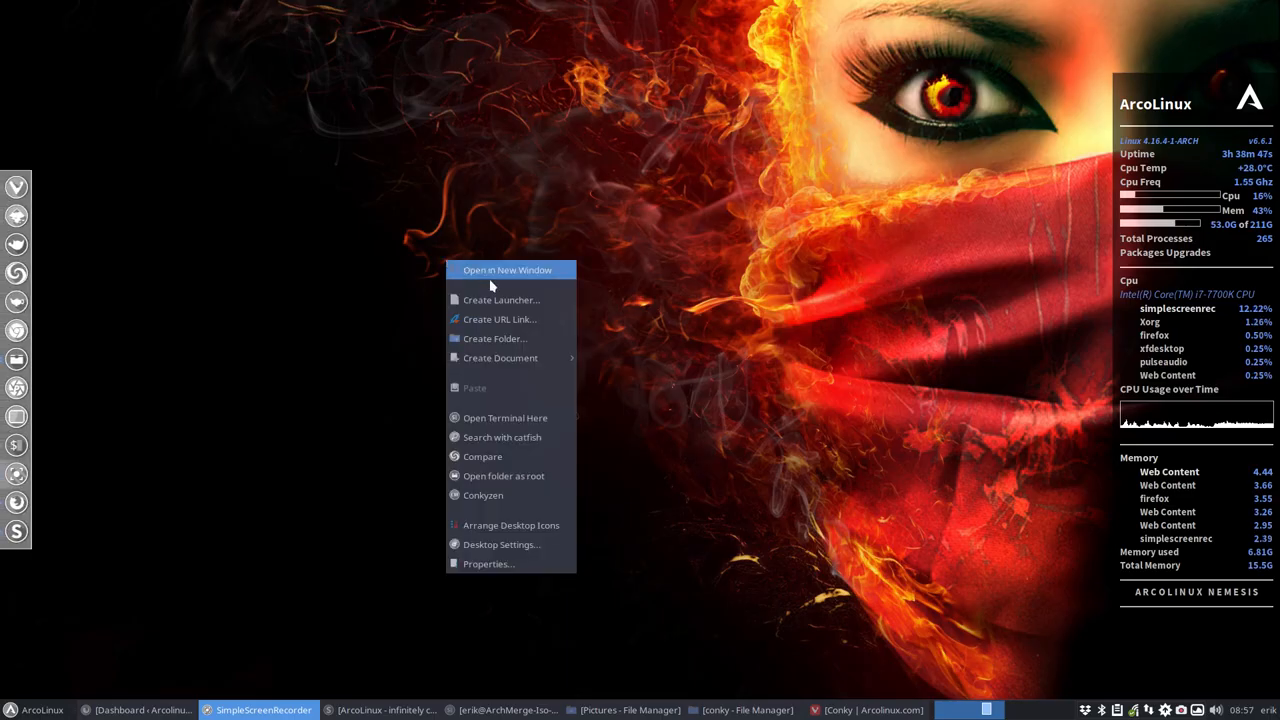
- Launch Conkyzen, confirm AUR-Nemesis as the session conky and restore the conky folder window
click(204, 528)
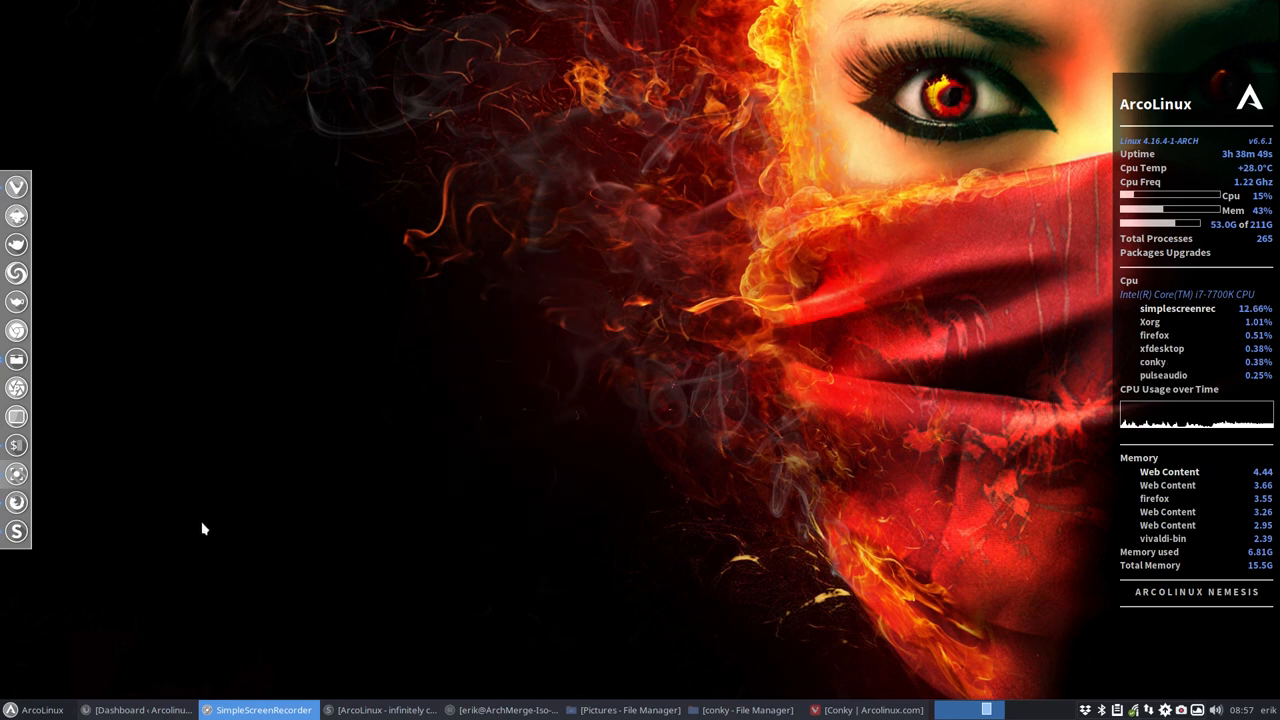
click(16, 708)
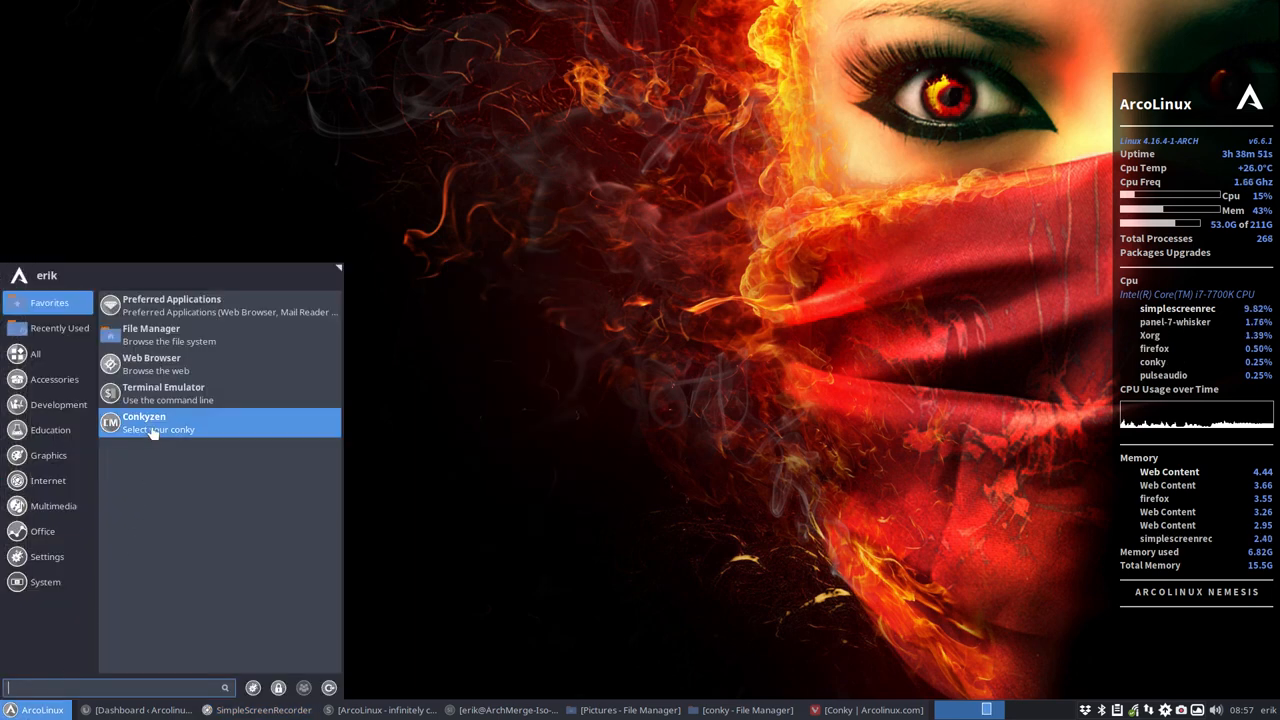
click(144, 422)
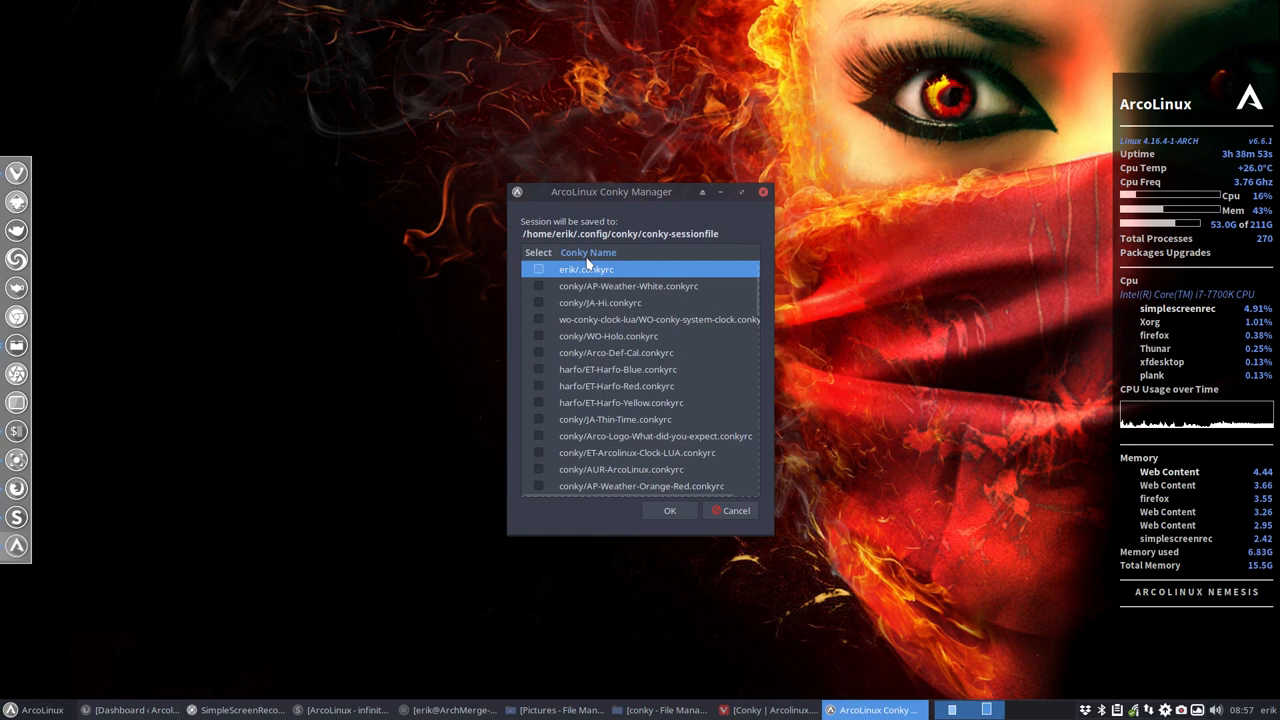
scroll(down, 3)
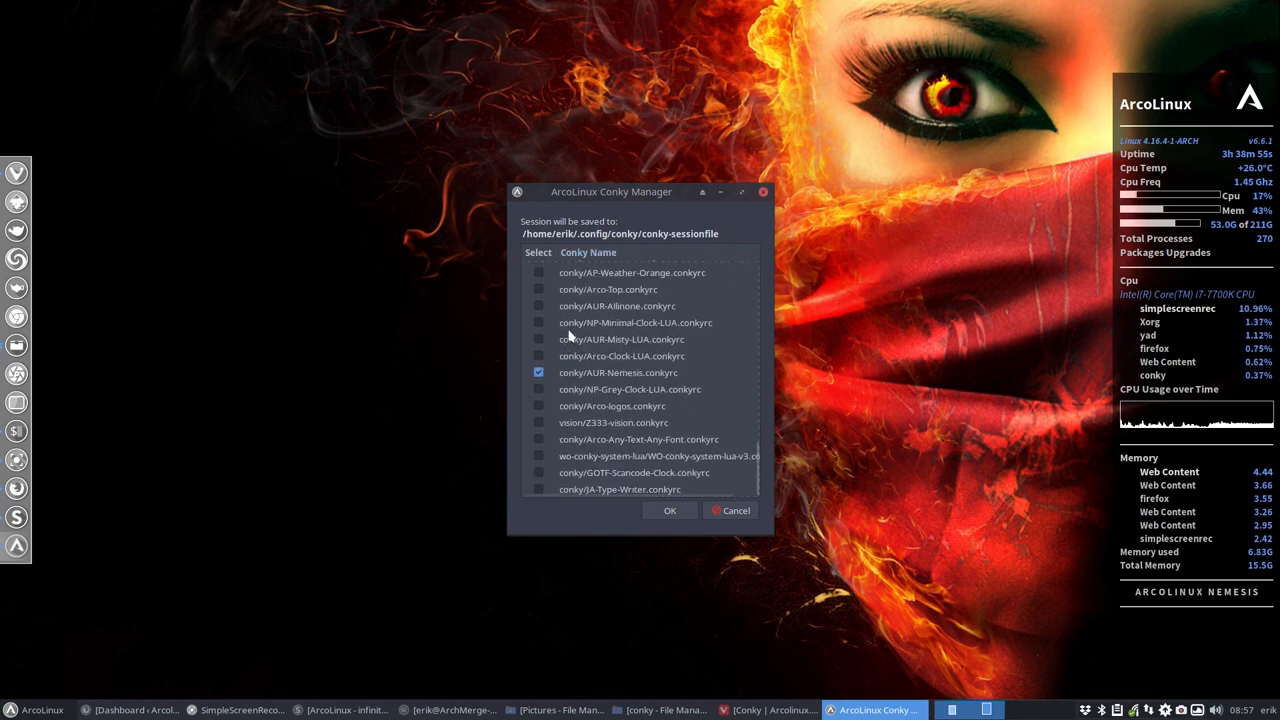
mouse_move(640, 398)
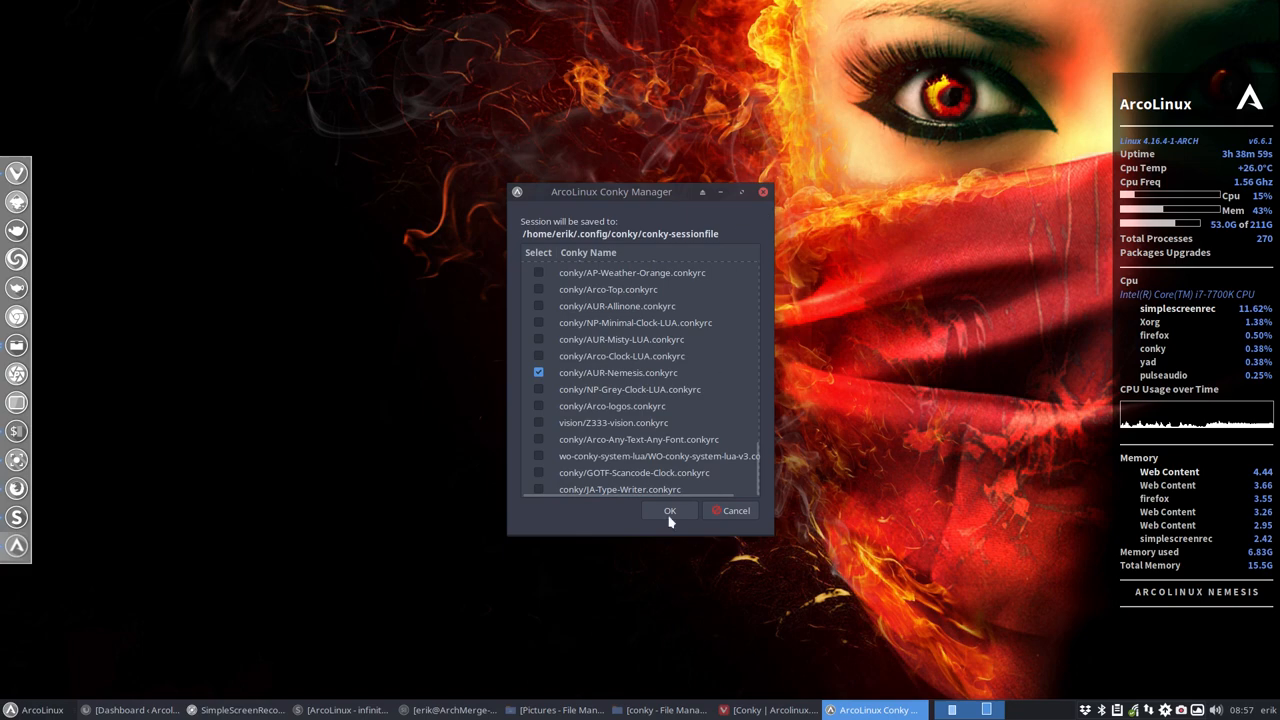
click(670, 510)
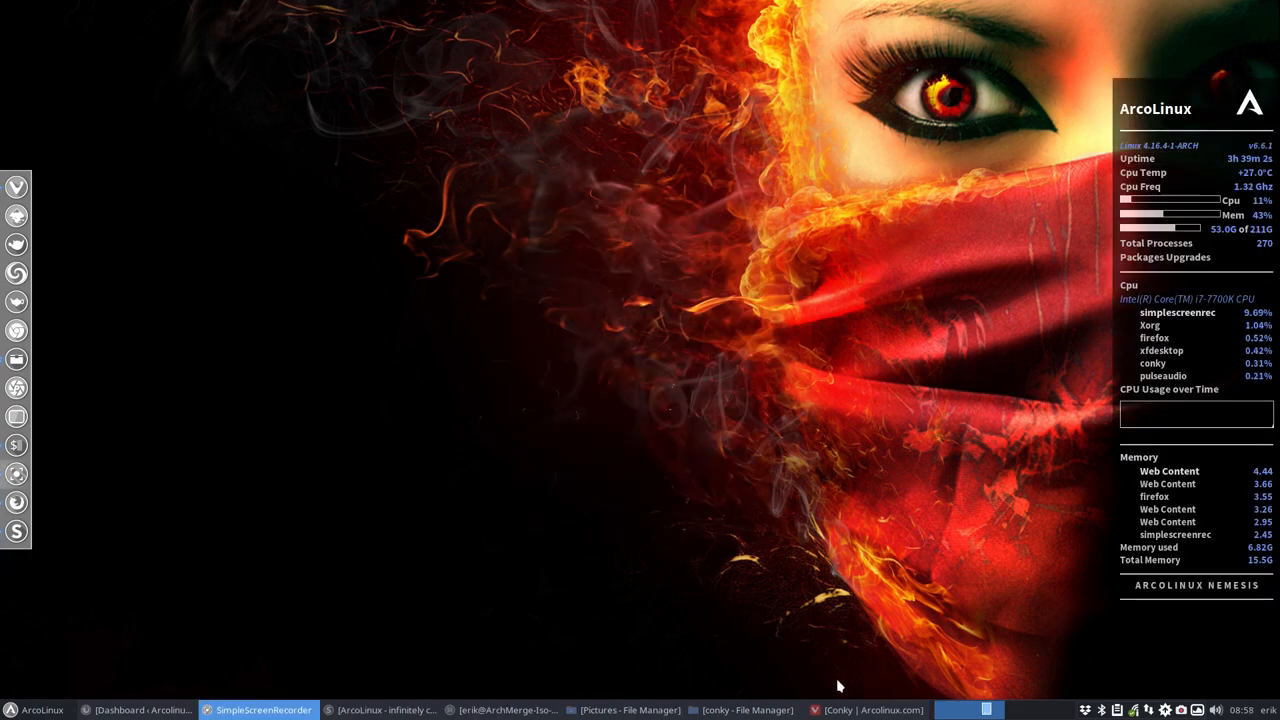
click(742, 710)
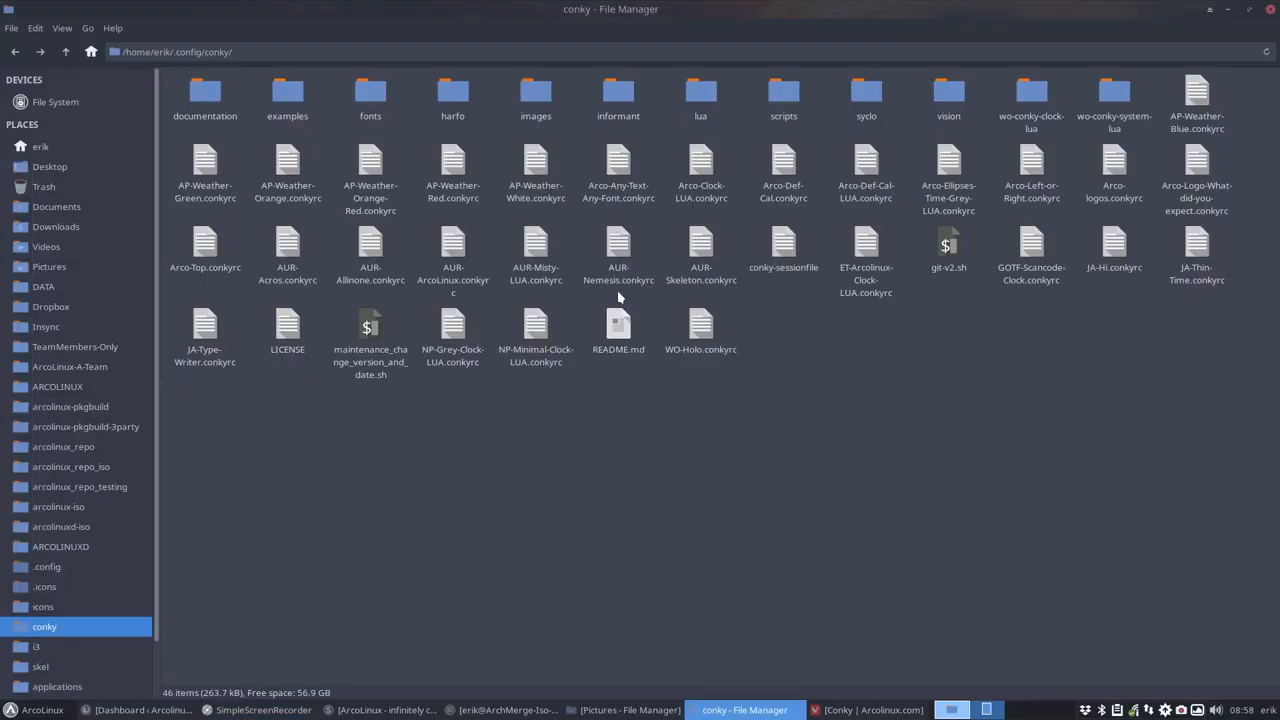
- Show the Open With application choices for AUR-Nemesis.conkyrc
right_click(618, 256)
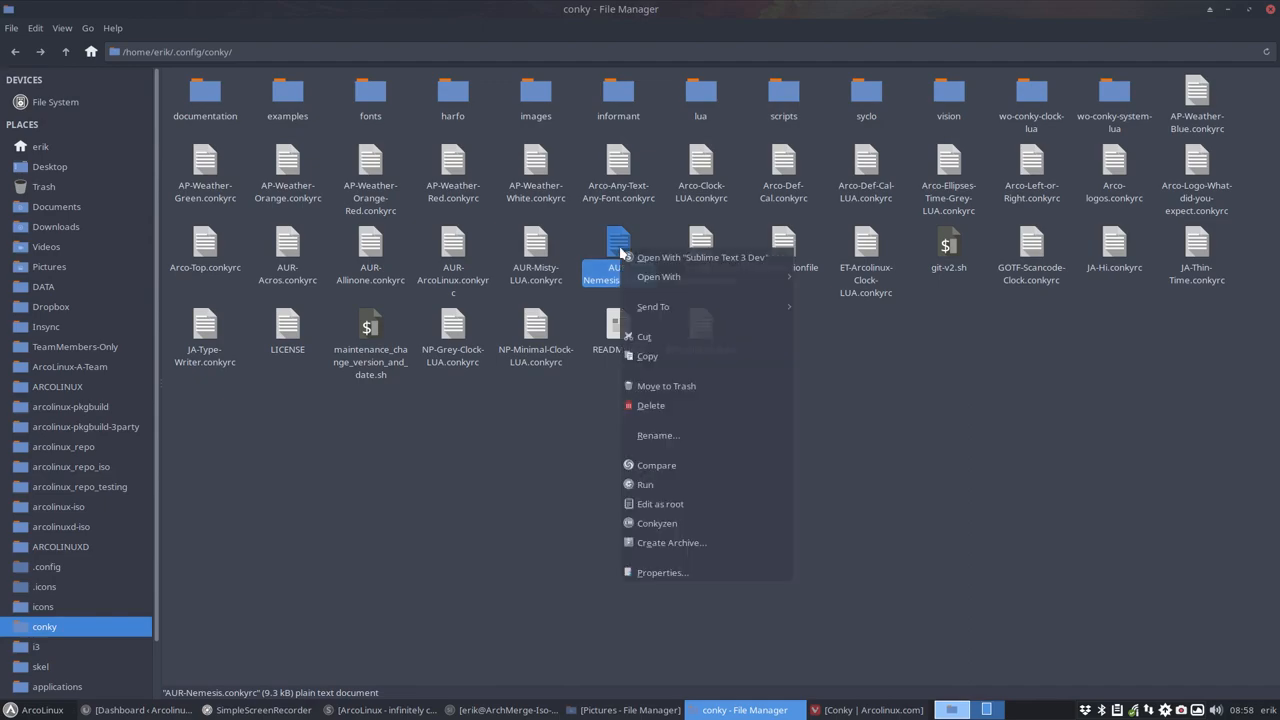
click(700, 256)
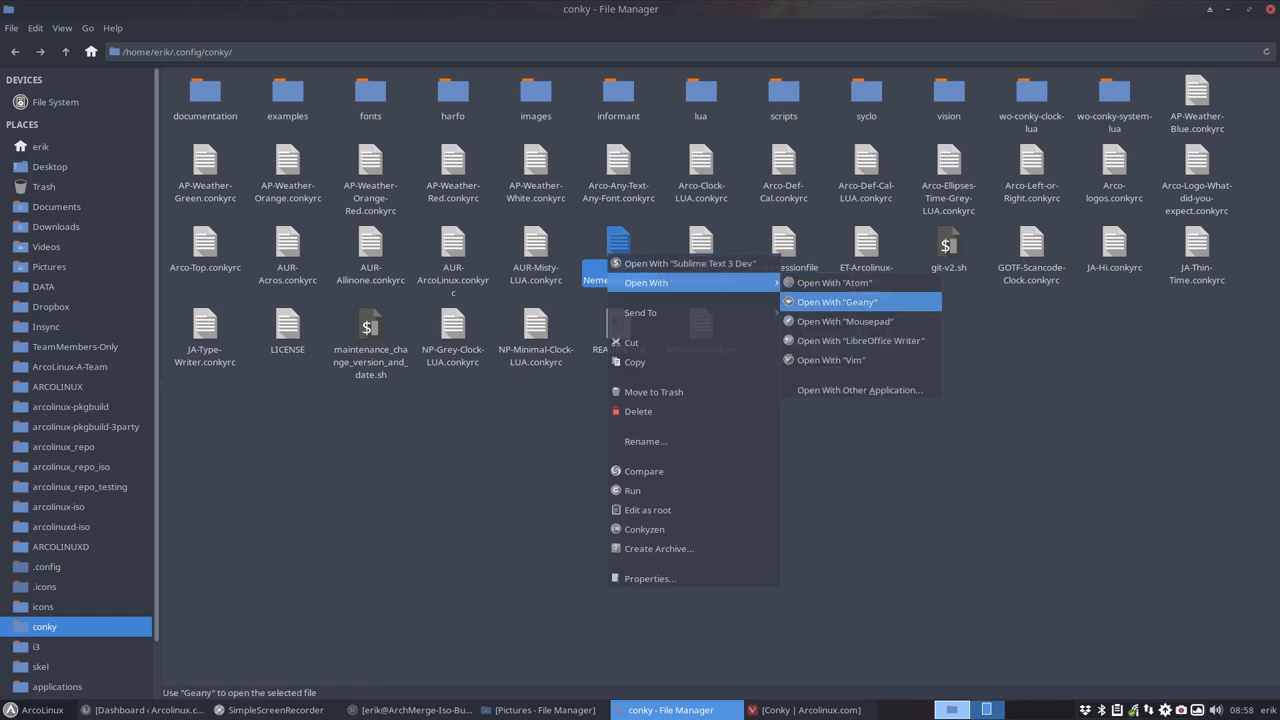
mouse_move(860, 340)
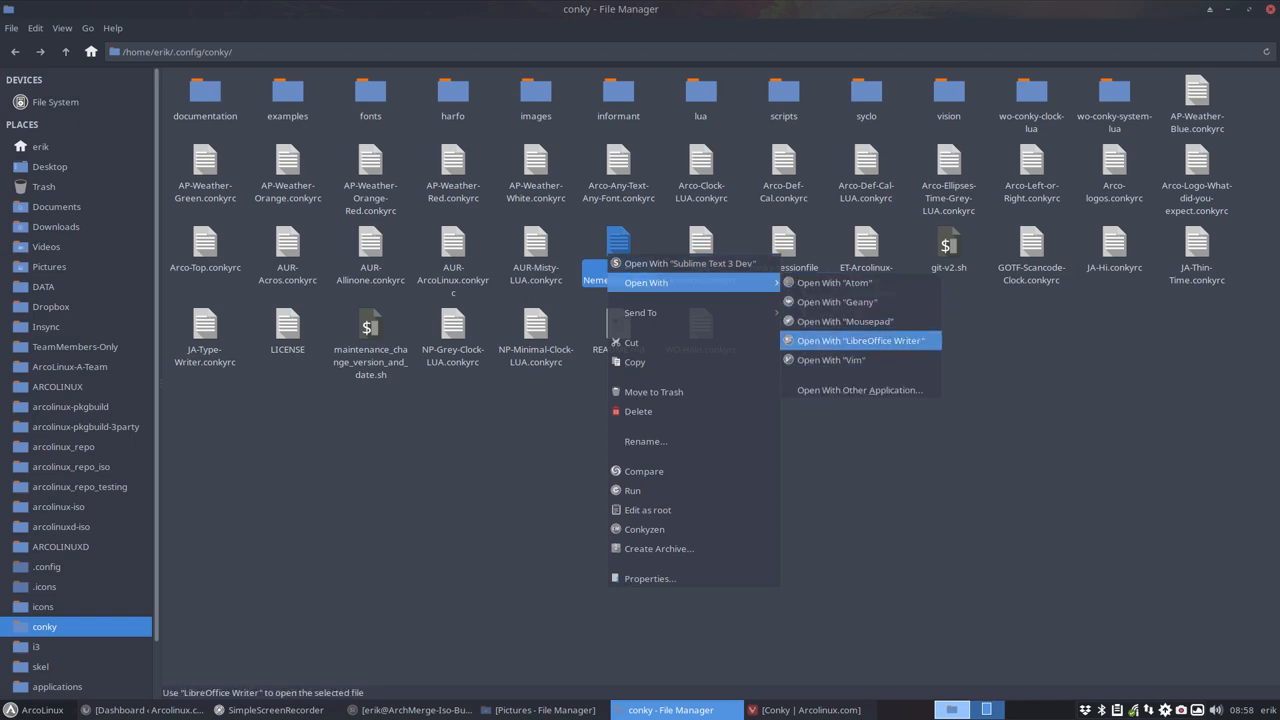
mouse_move(836, 302)
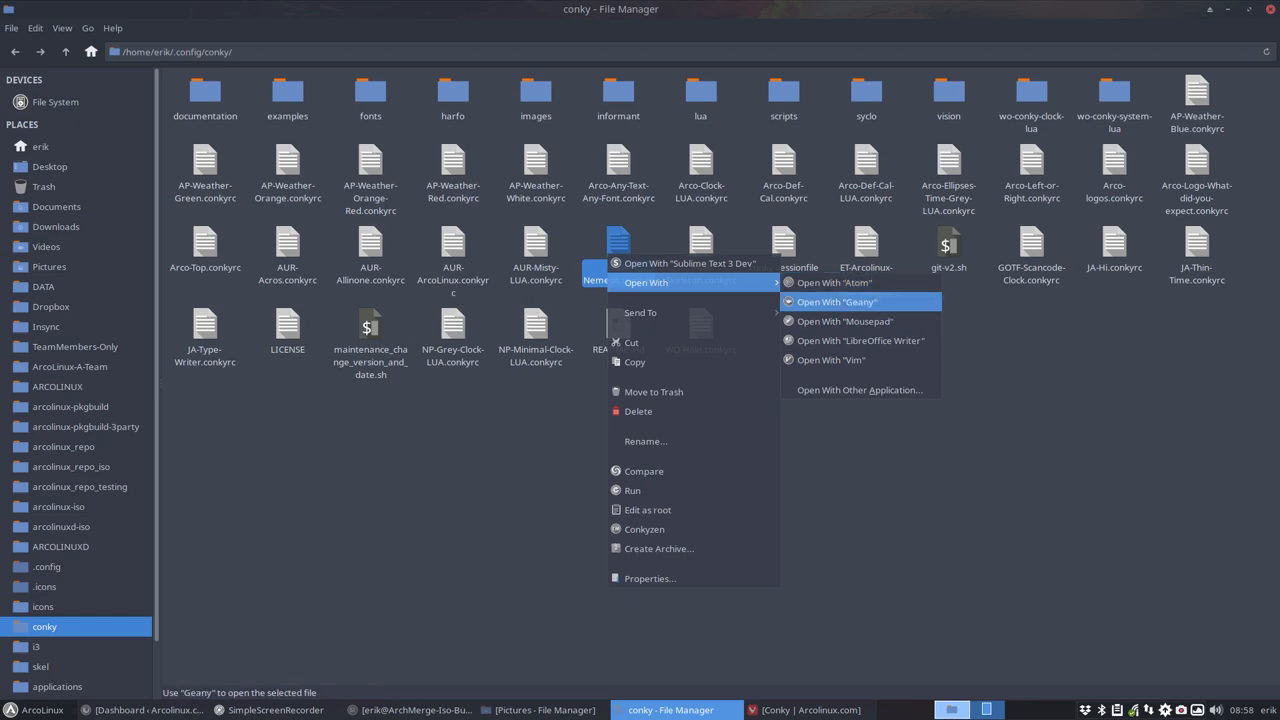
mouse_move(836, 282)
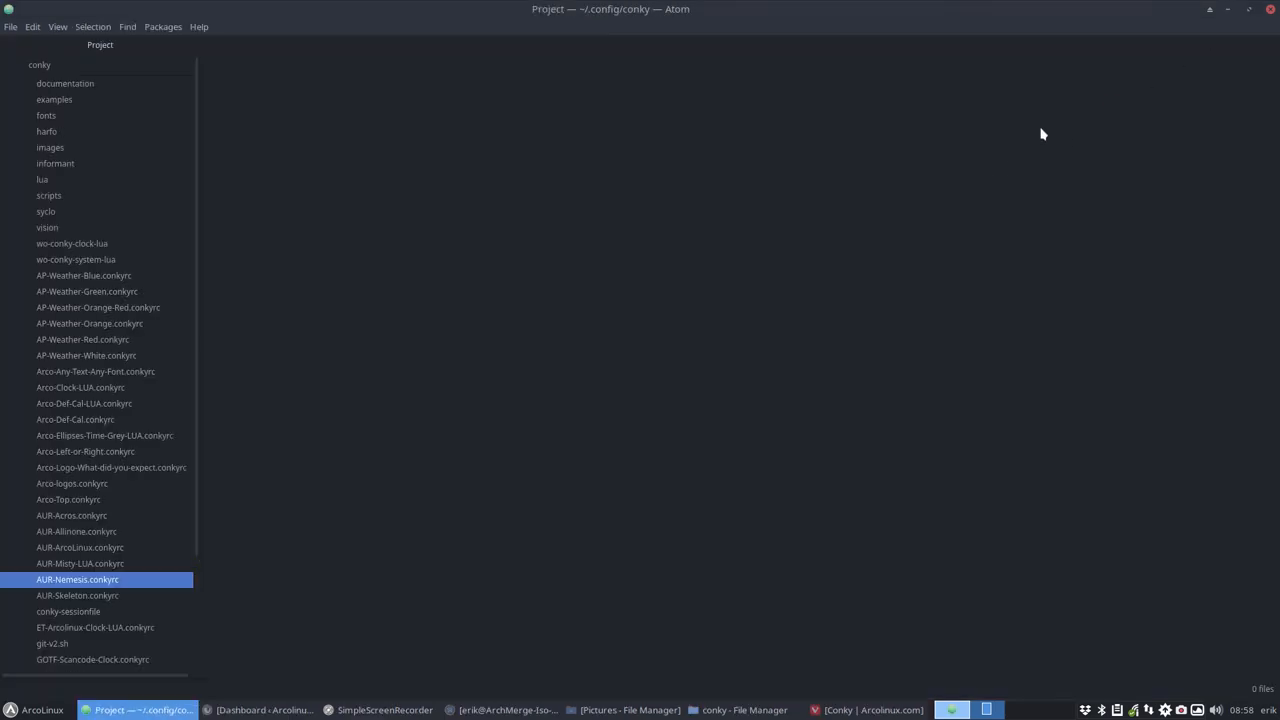
- Open AUR-Nemesis.conkyrc from the project tree and scroll to its --Placement settings
double_click(76, 580)
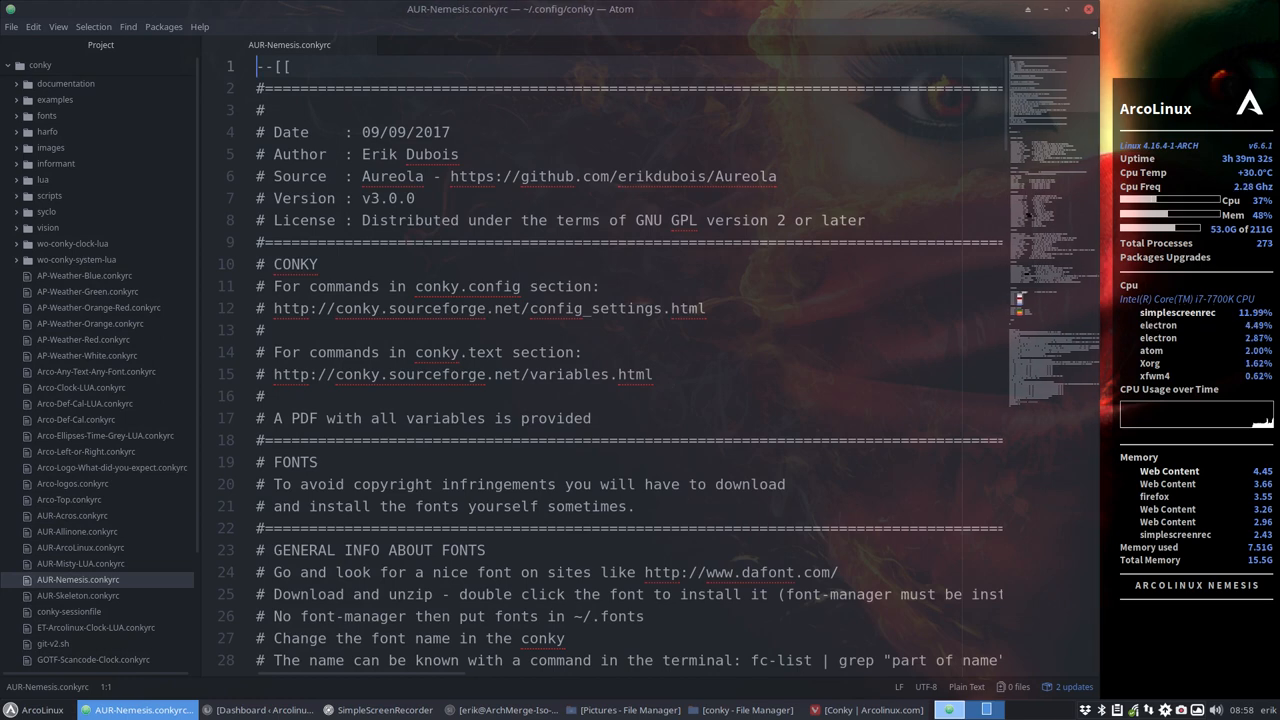
scroll(down, 3)
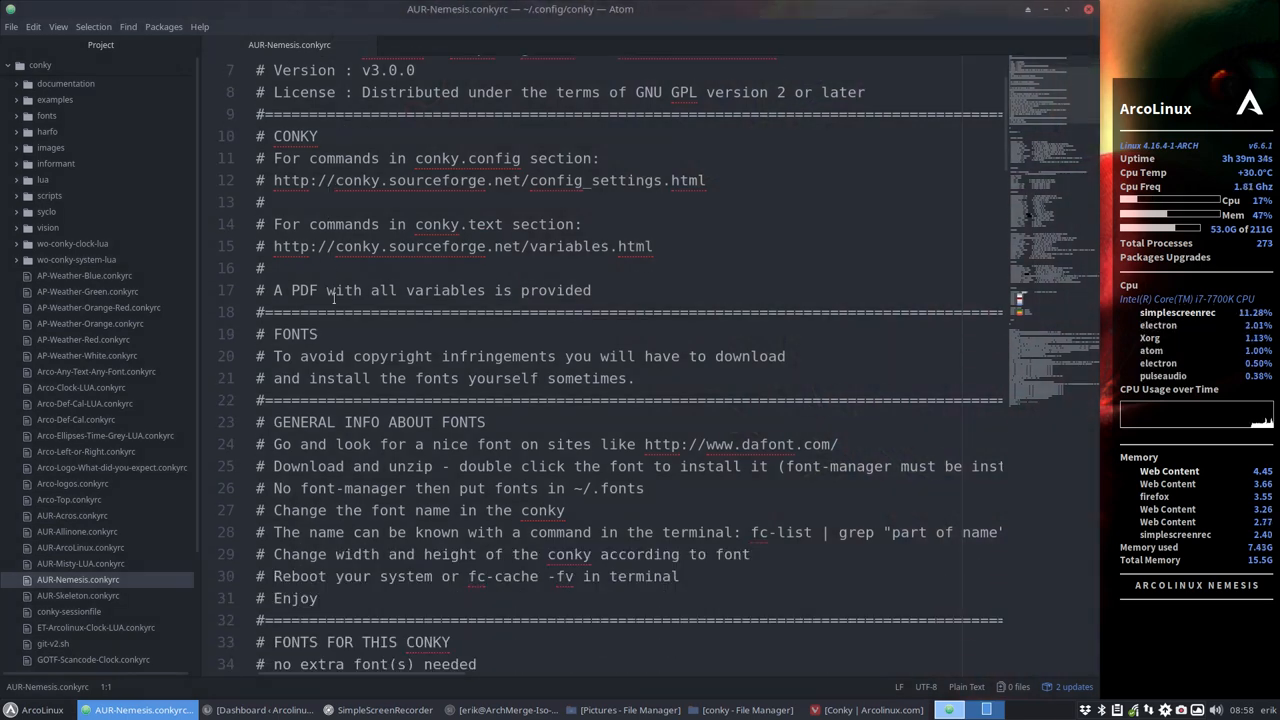
scroll(down, 3)
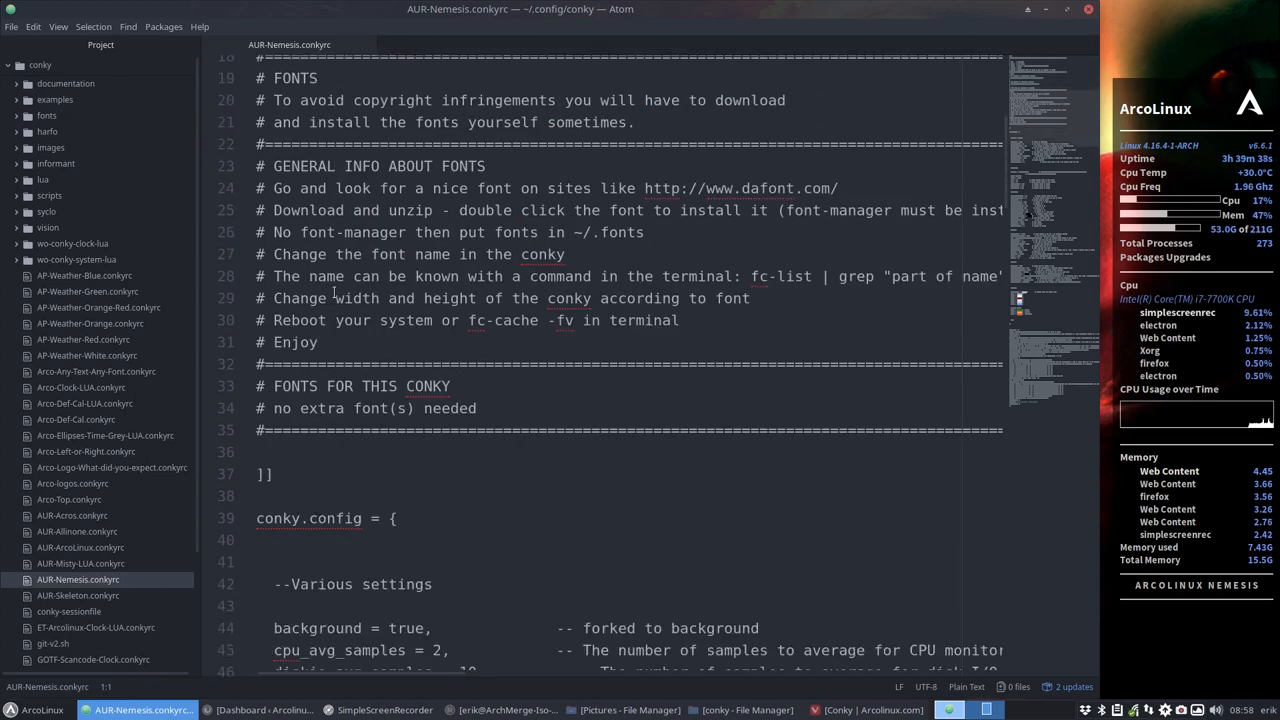
scroll(down, 3)
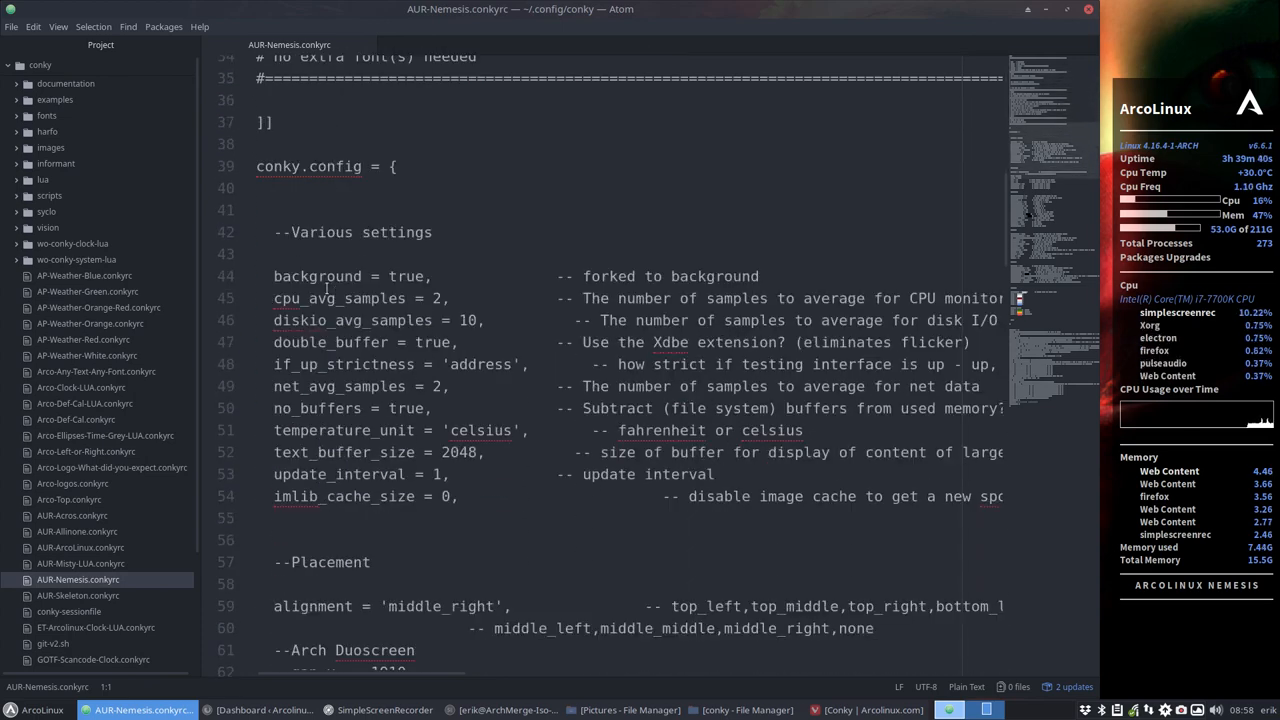
scroll(down, 3)
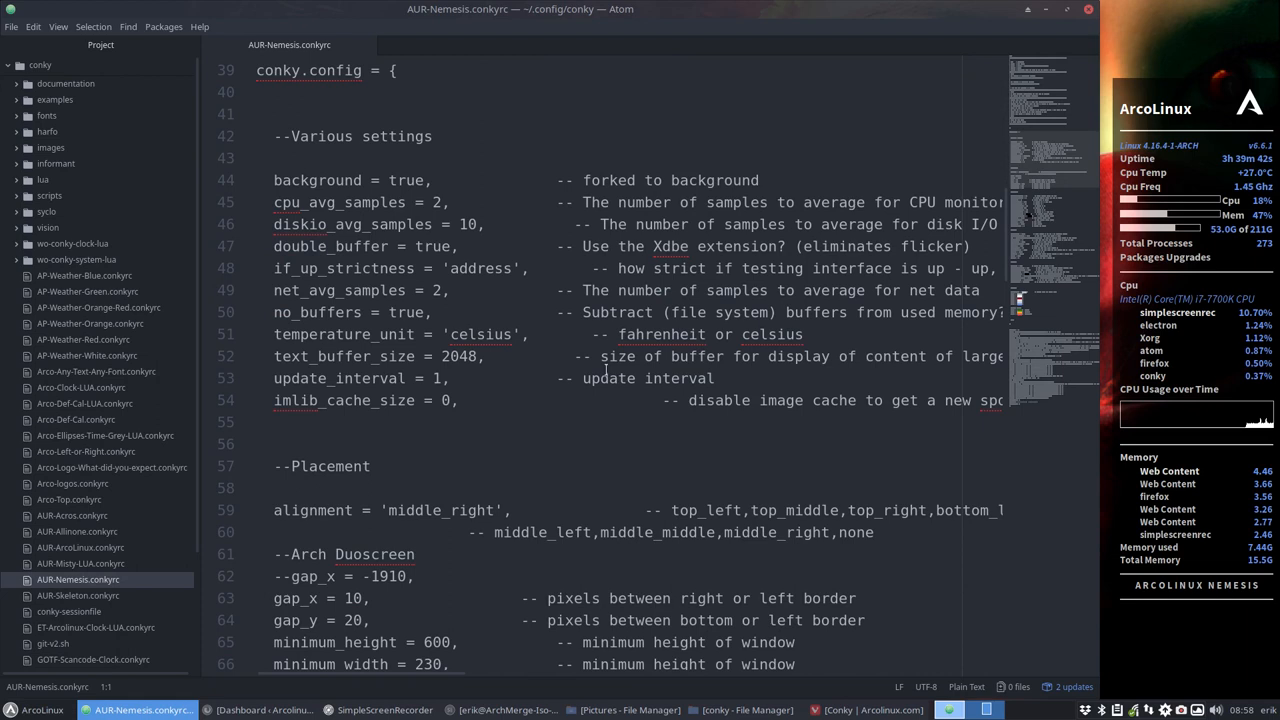
scroll(down, 3)
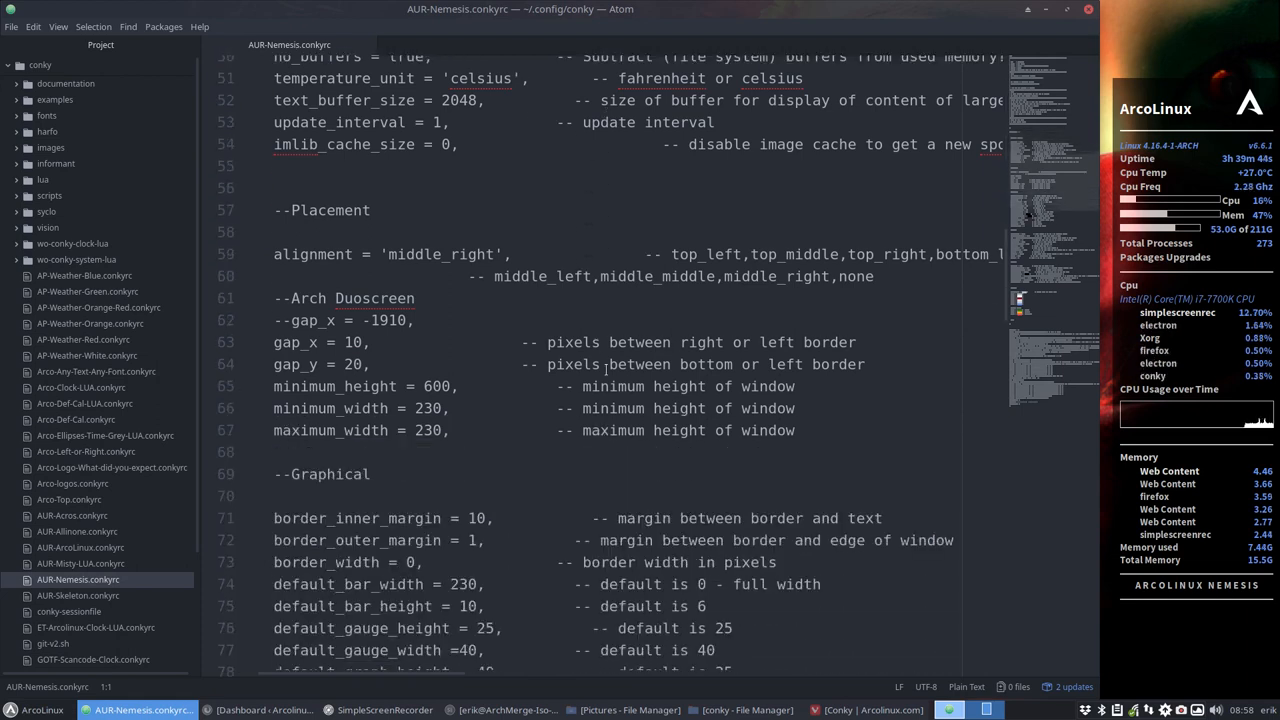
scroll(down, 3)
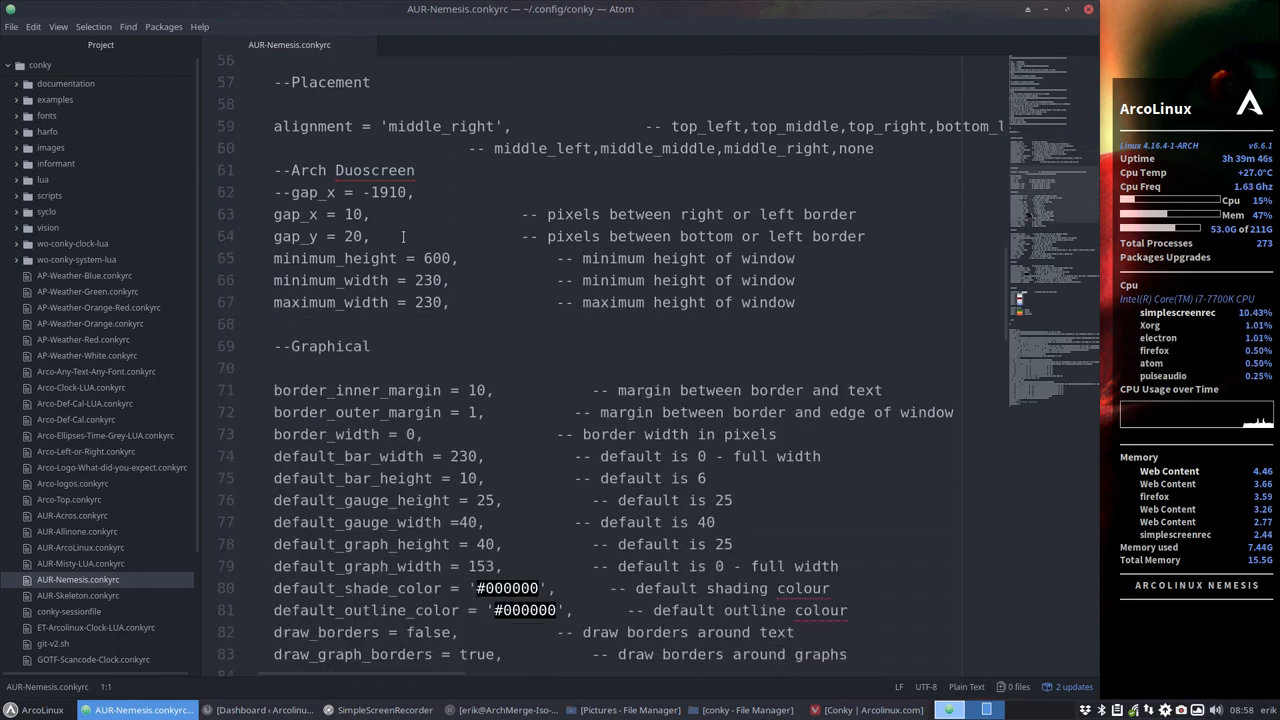
click(336, 170)
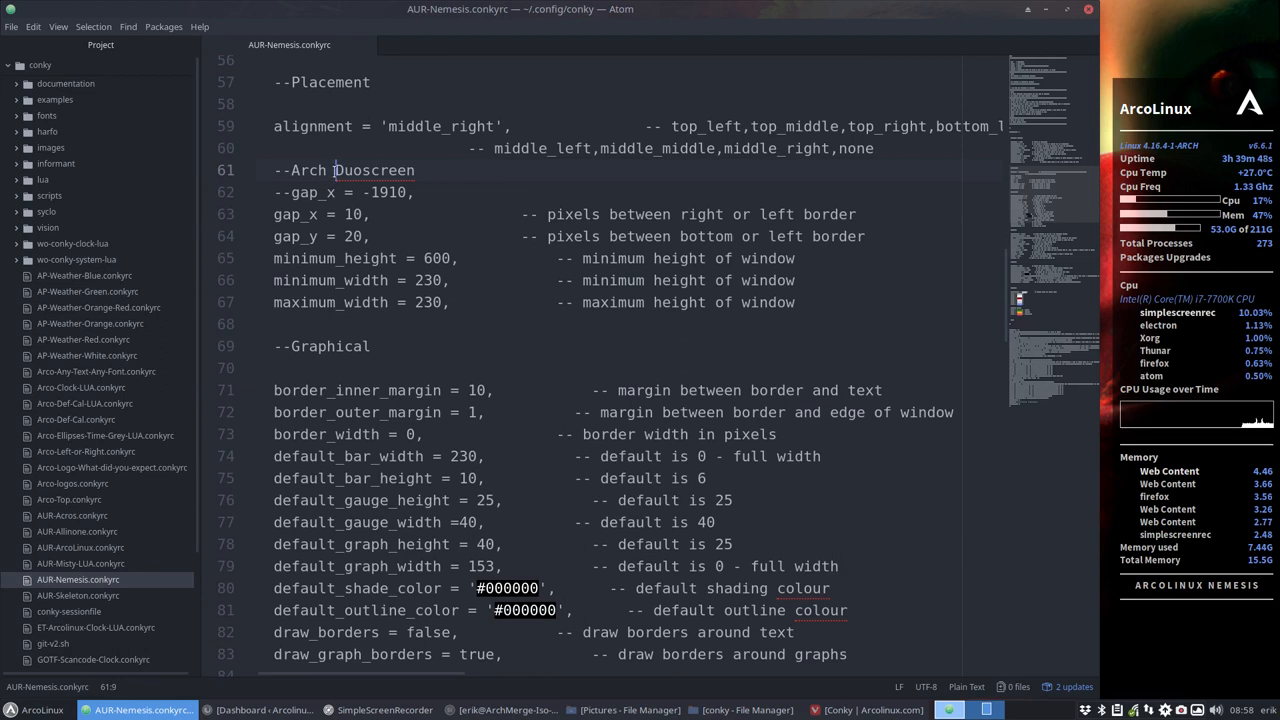
click(292, 192)
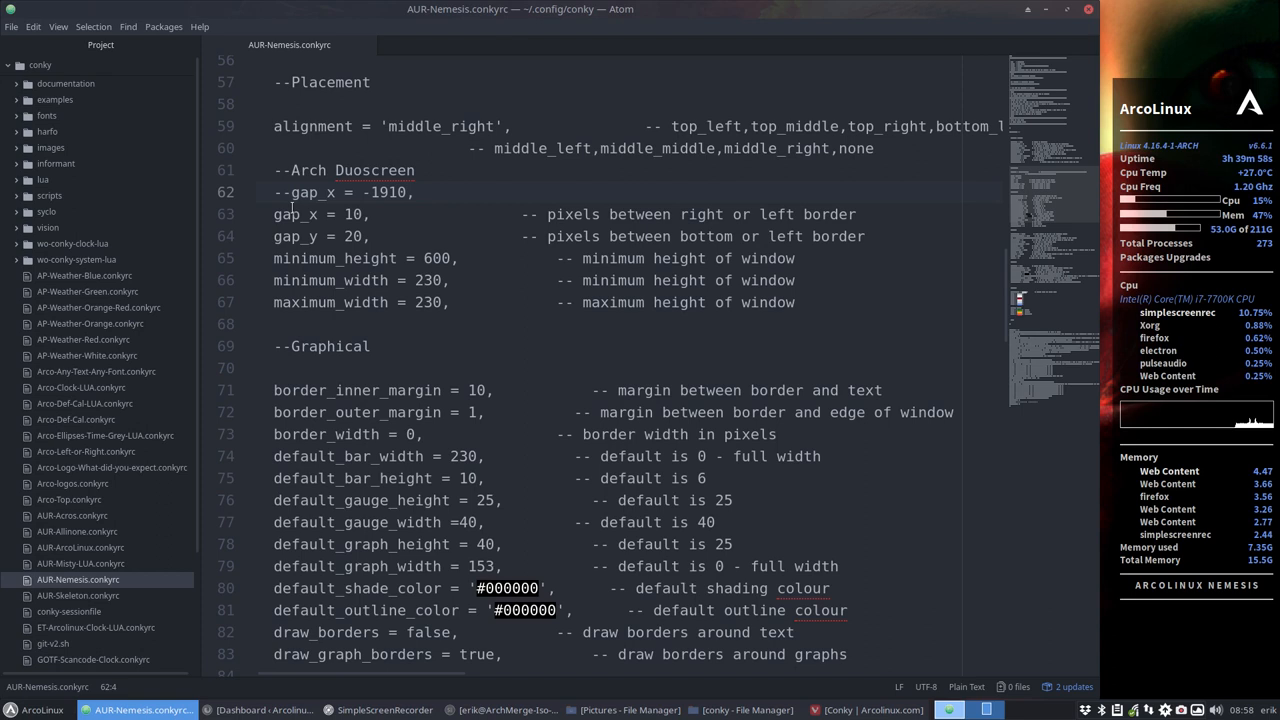
click(340, 214)
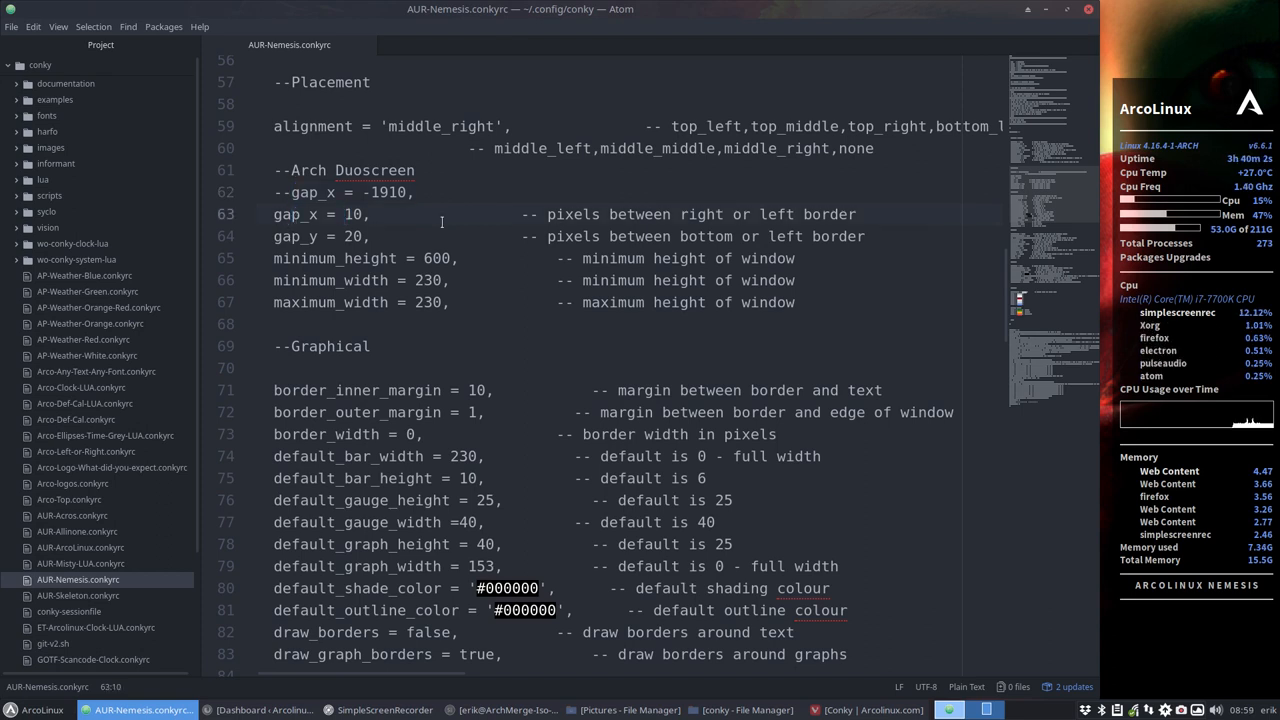
click(364, 214)
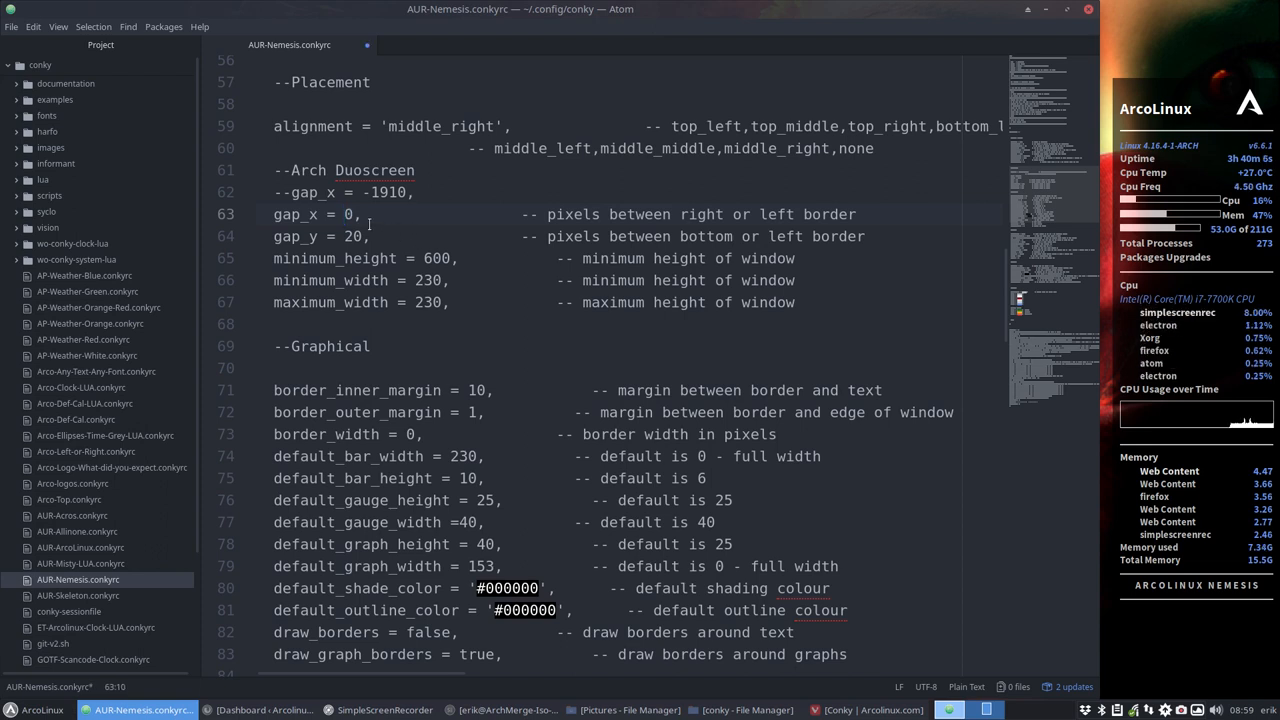
text(50)
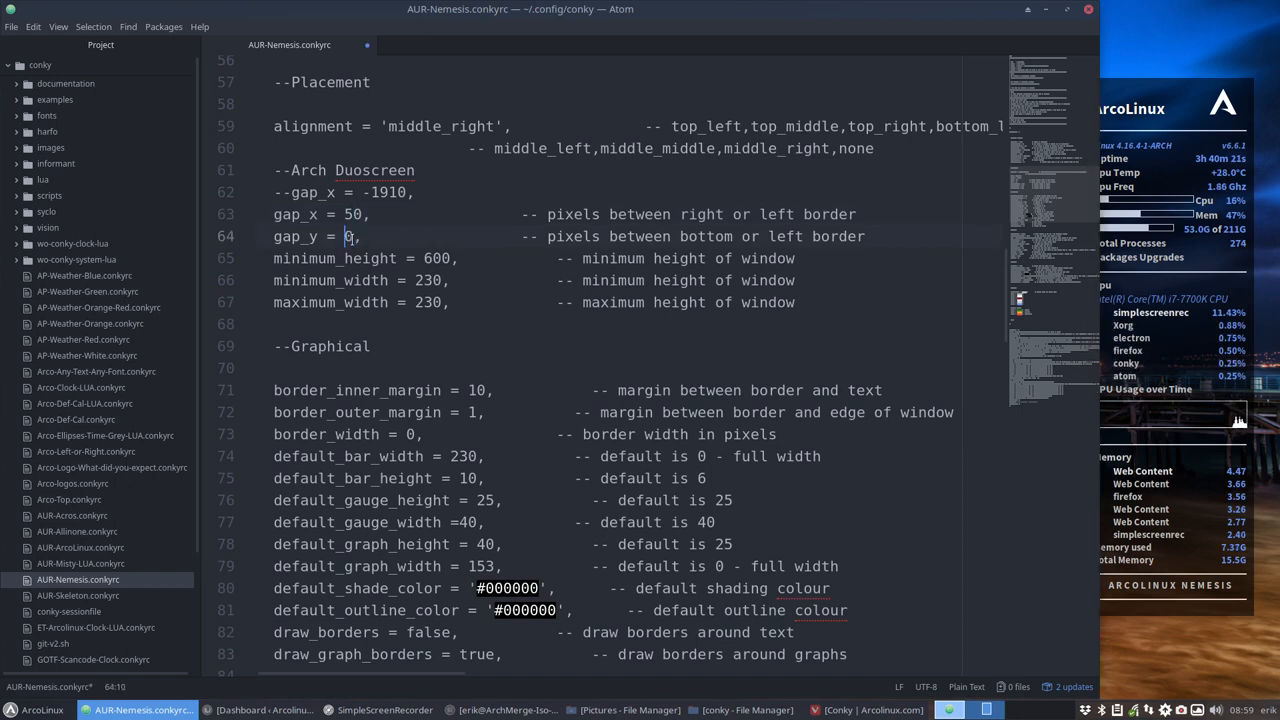
text(5)
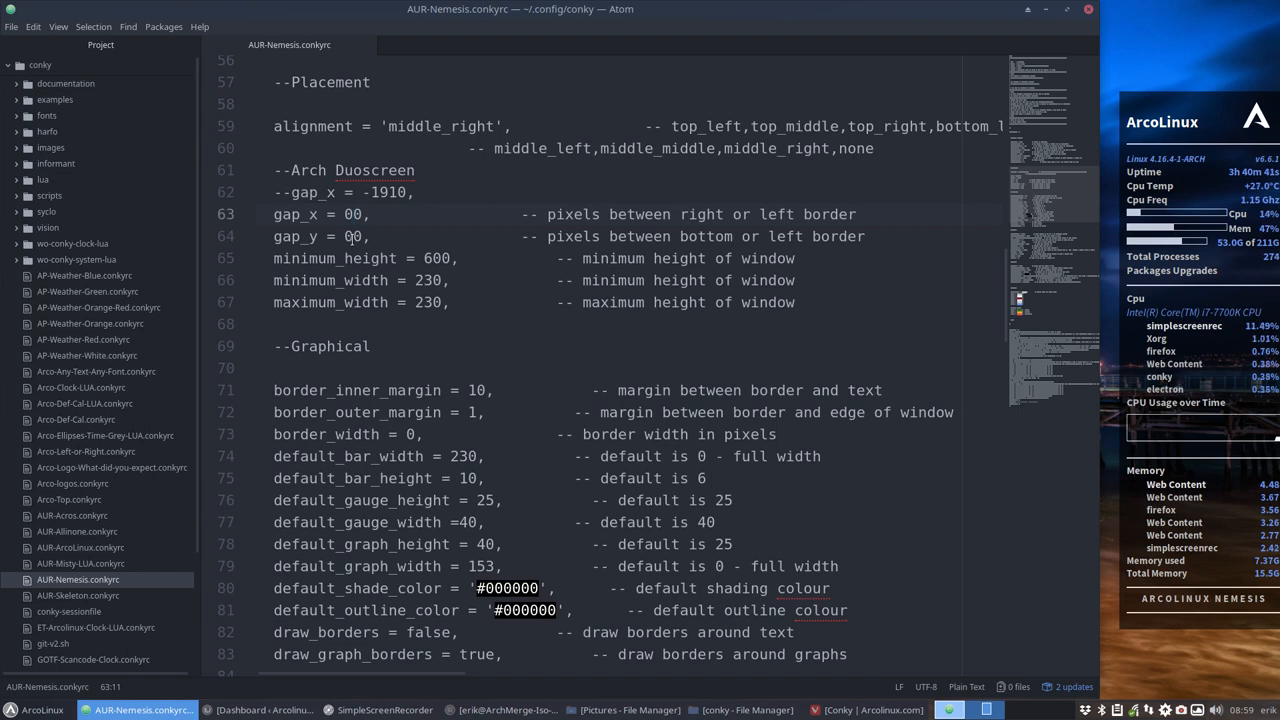
text(50)
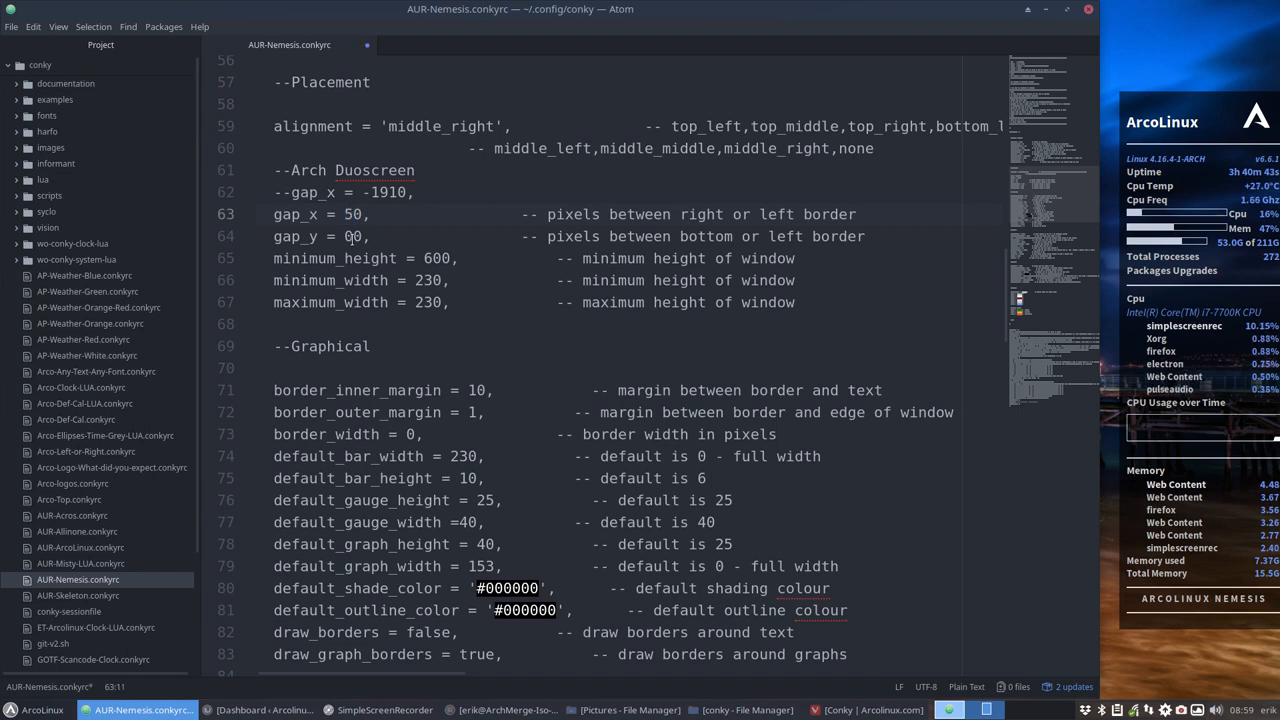
text(2)
text(1)
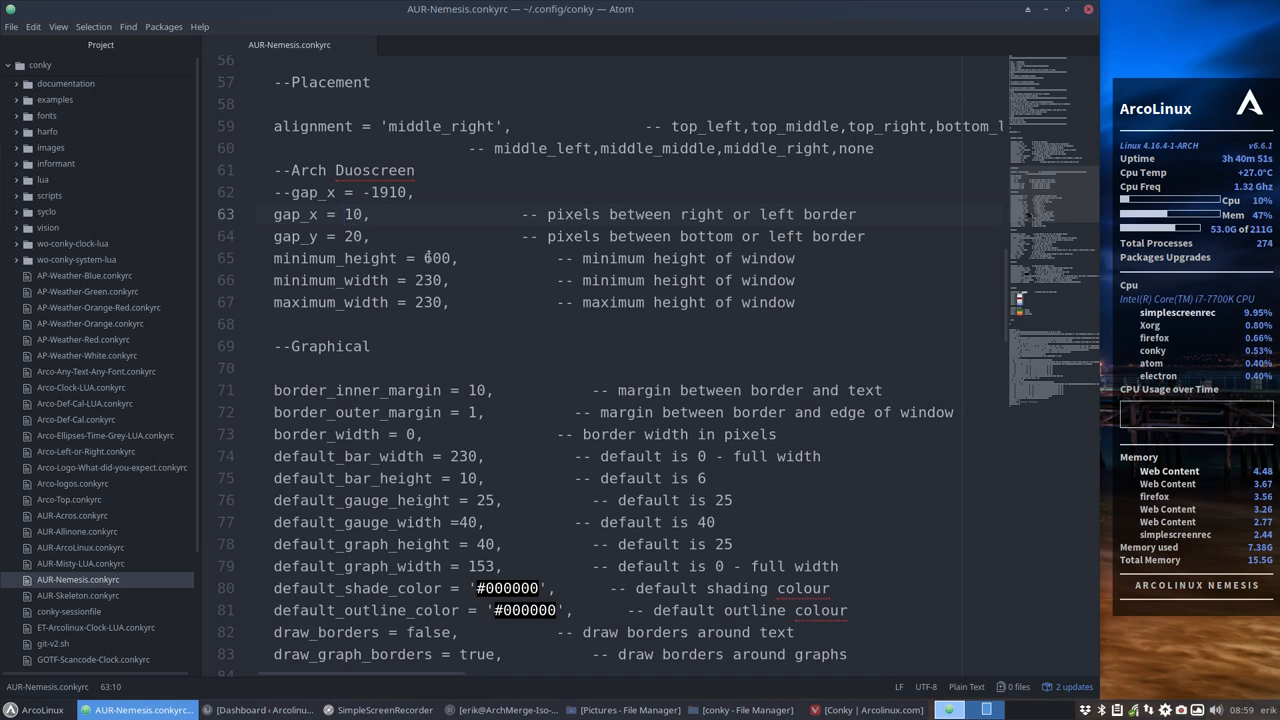
double_click(436, 258)
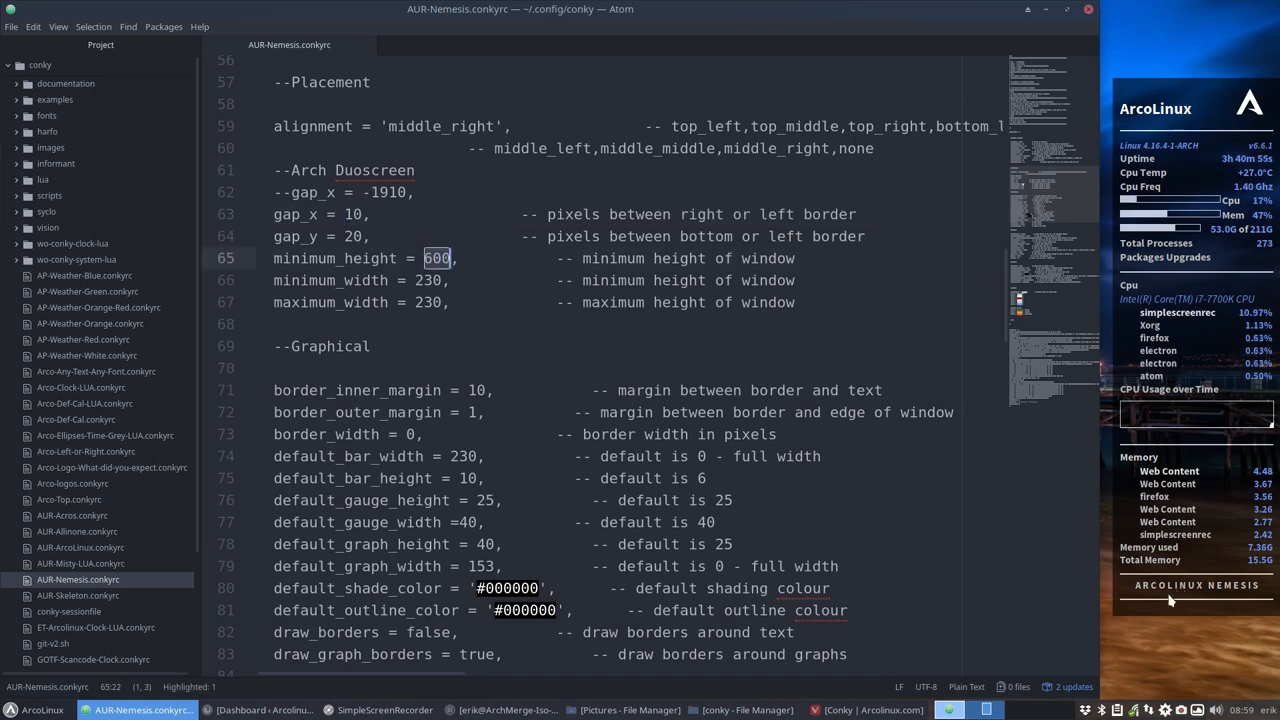
click(436, 258)
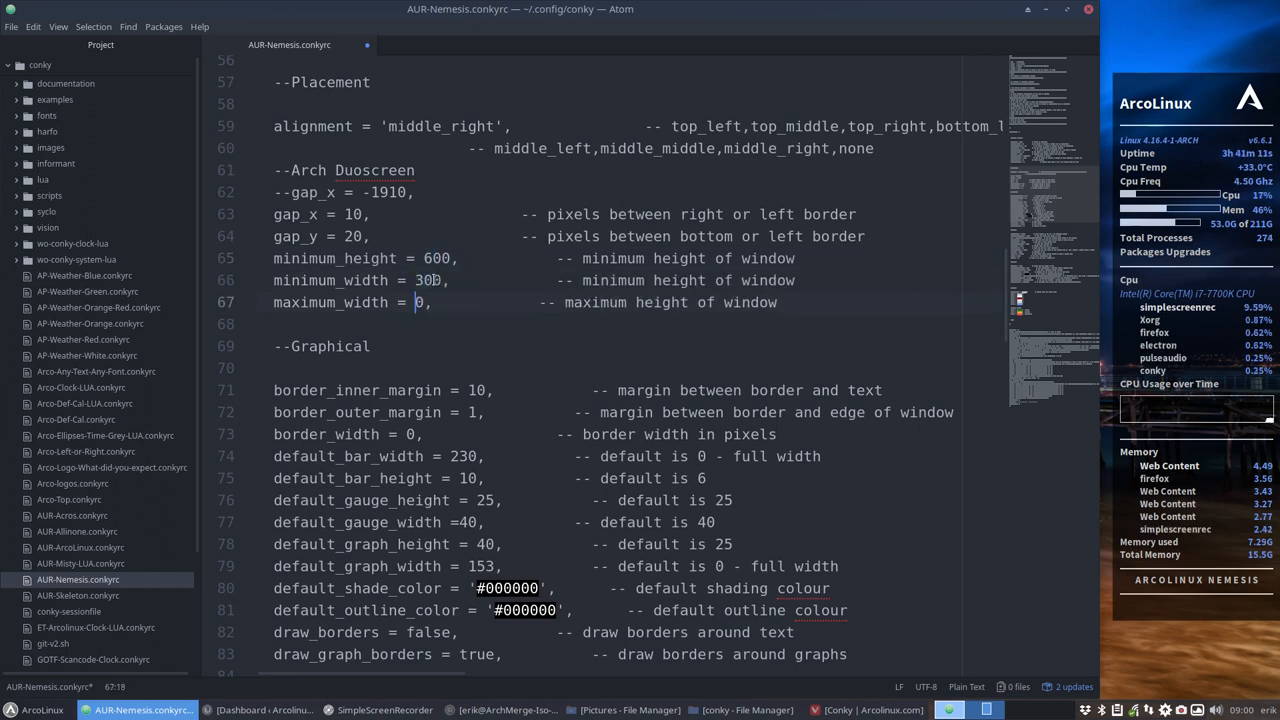
text(300)
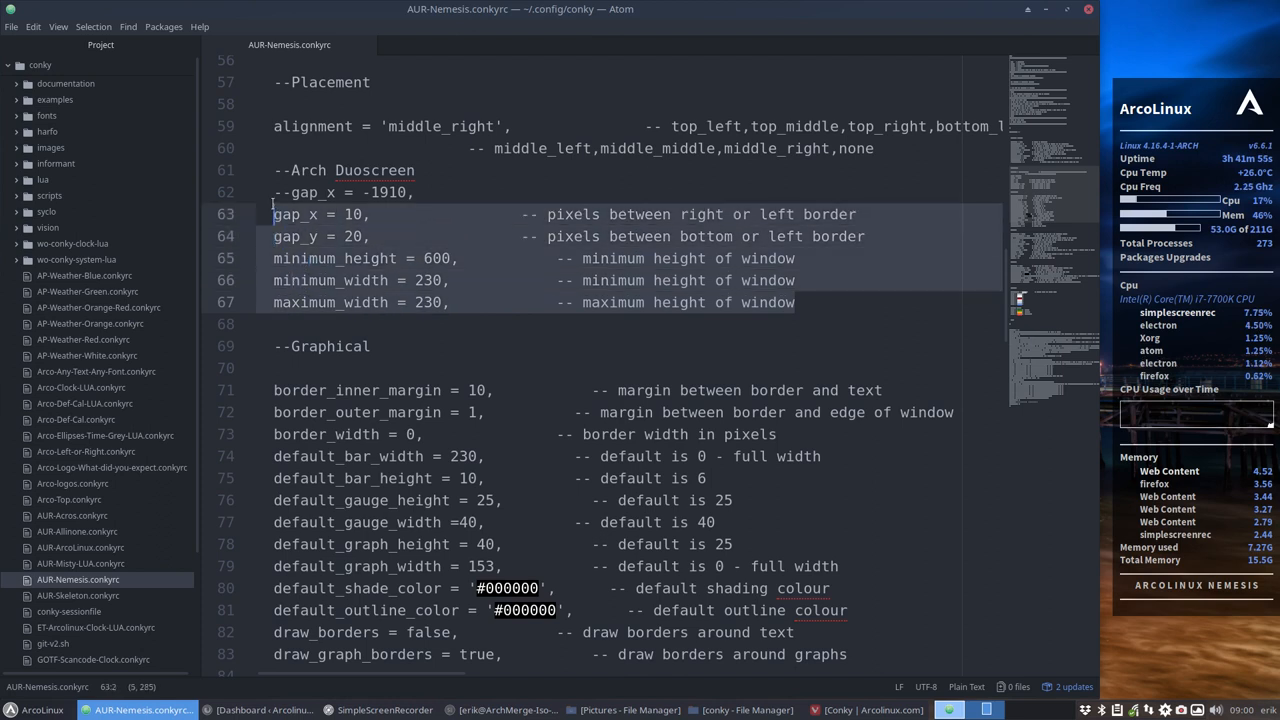
click(280, 170)
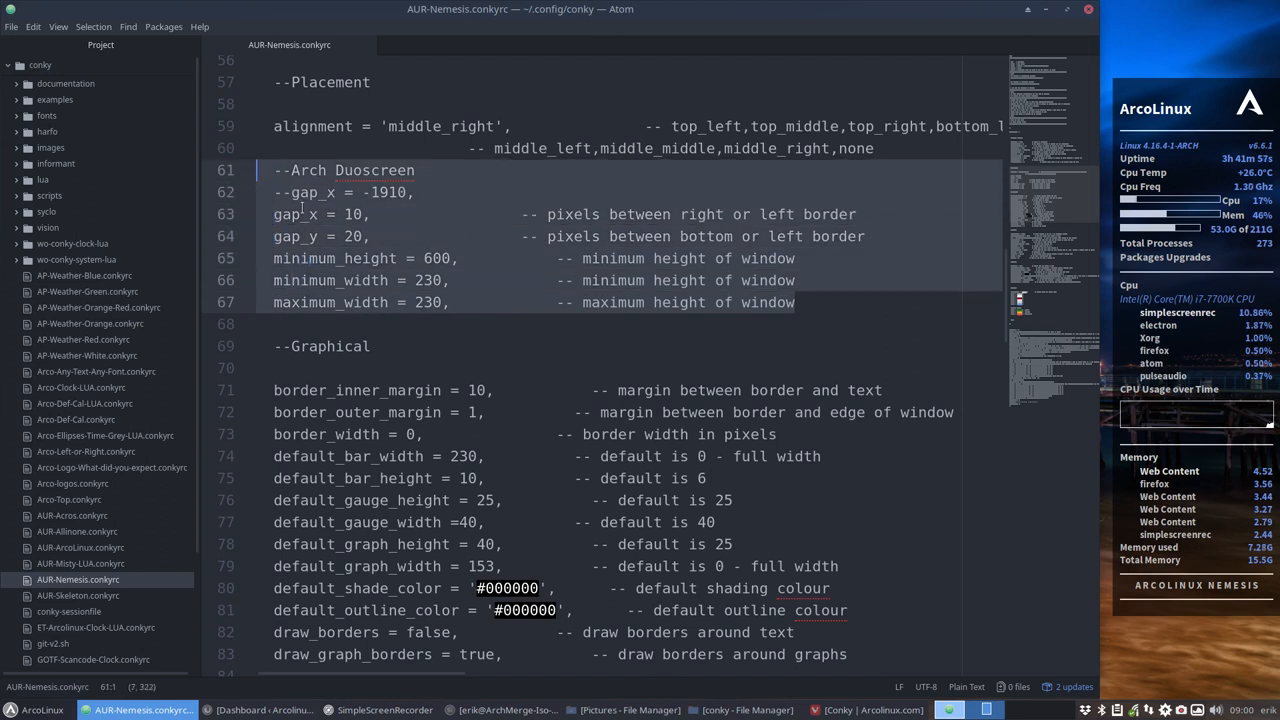
click(472, 126)
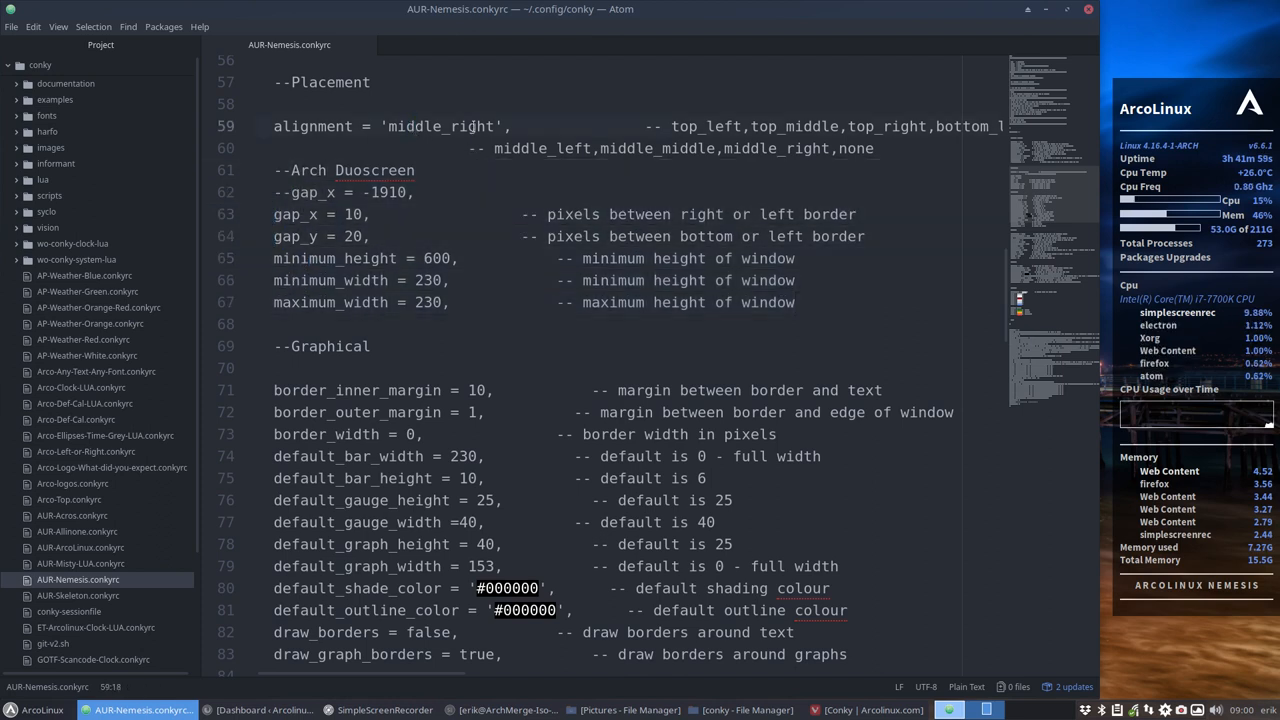
double_click(440, 126)
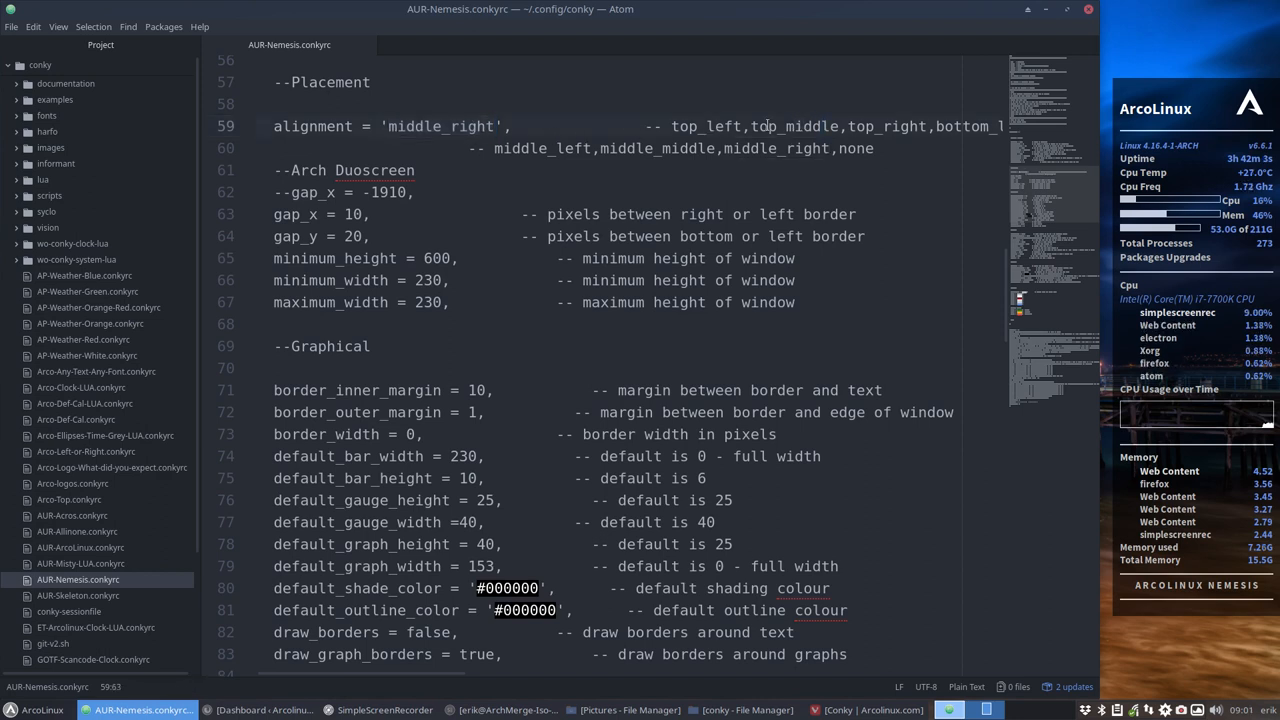
double_click(442, 126)
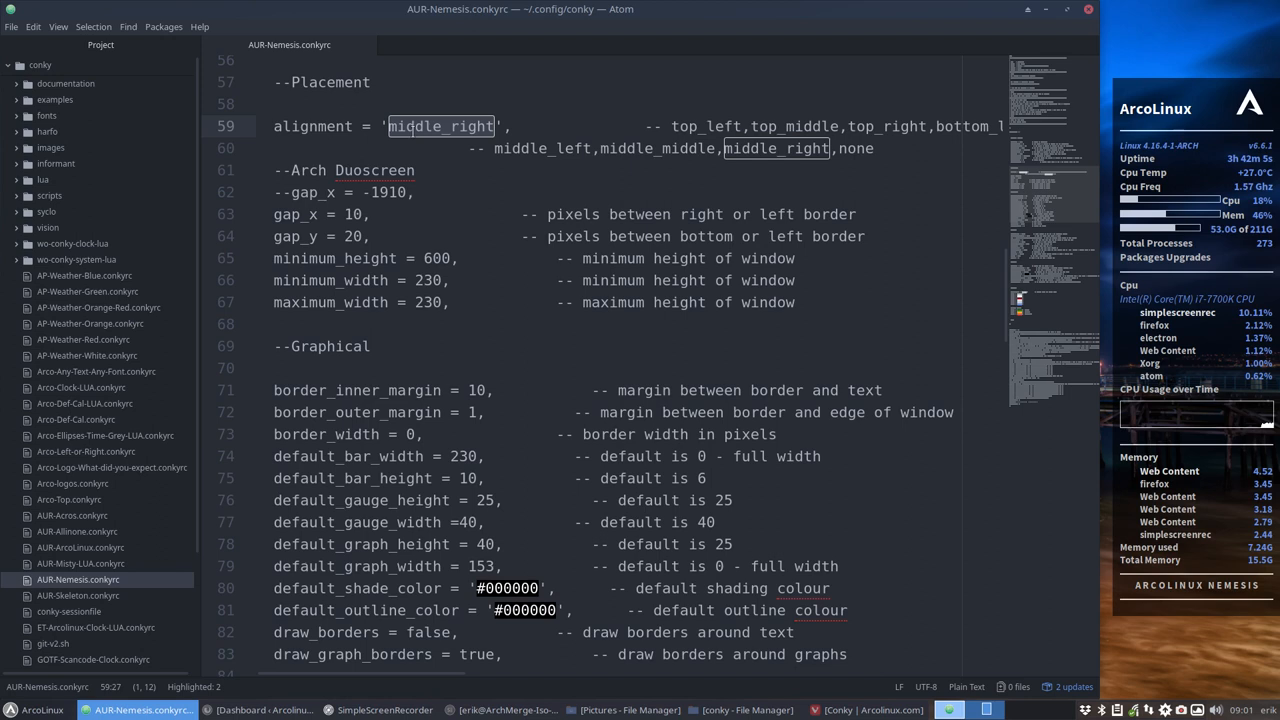